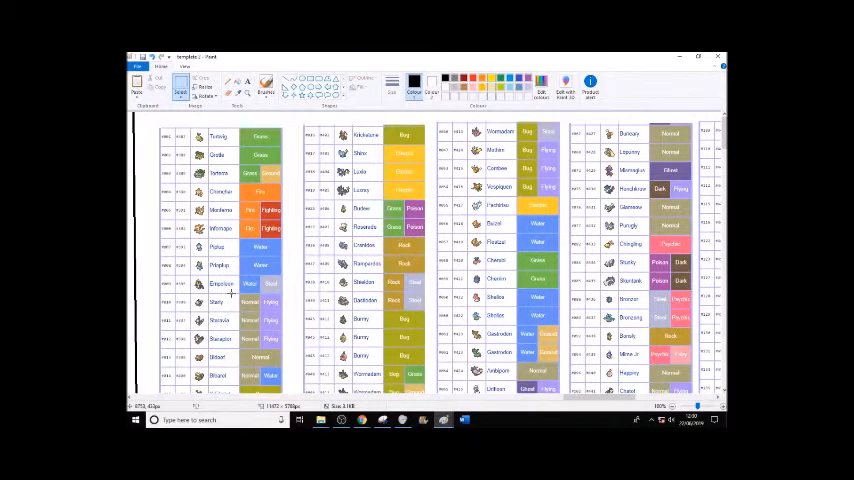
# Step: Select and delete the Bidoof and Bibarel rows, leaving a blank strip in the chart
pyautogui.scroll(-3)
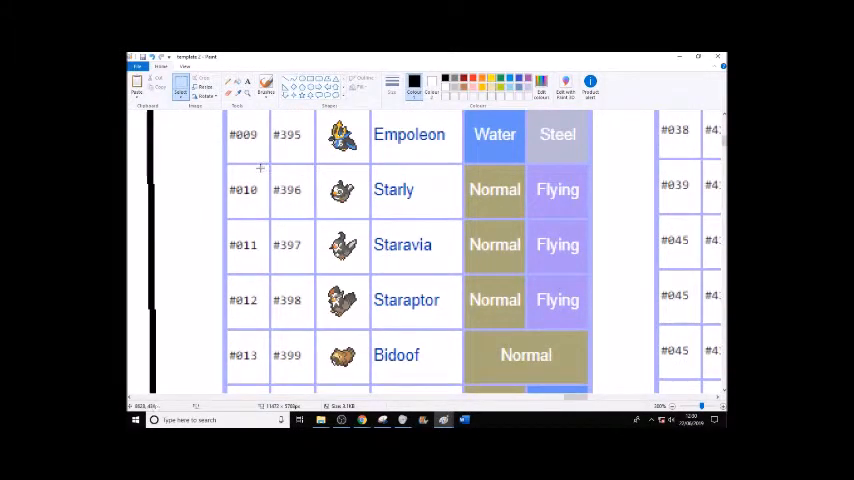
pyautogui.scroll(-3)
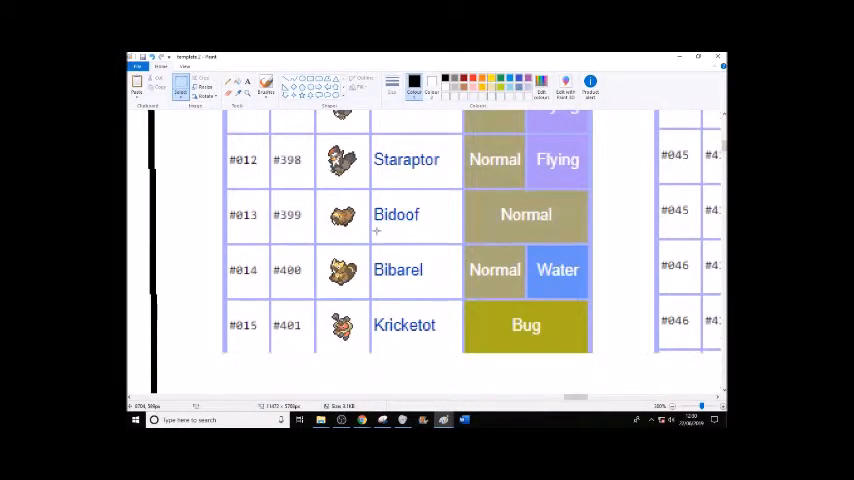
pyautogui.scroll(3)
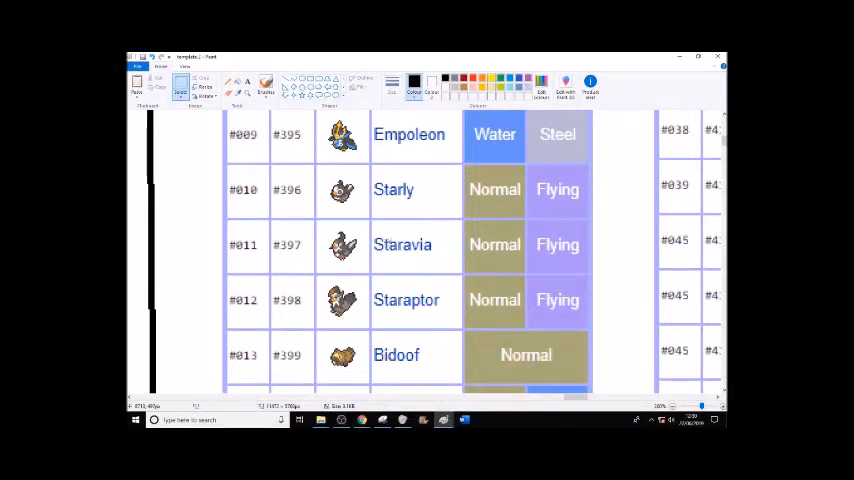
pyautogui.moveTo(363, 199)
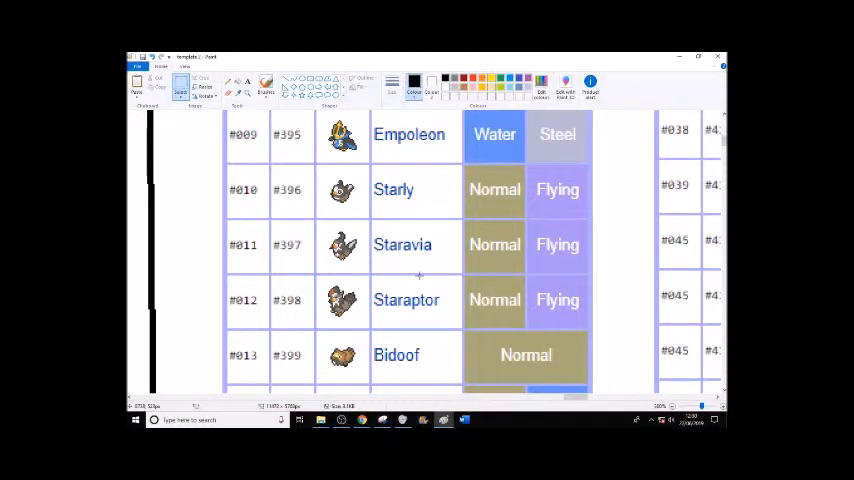
pyautogui.scroll(-3)
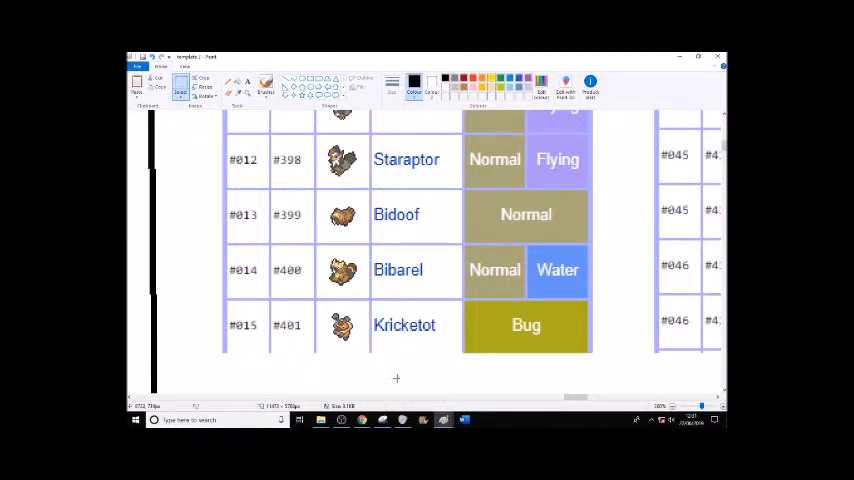
pyautogui.moveTo(210, 213); pyautogui.dragTo(590, 275)
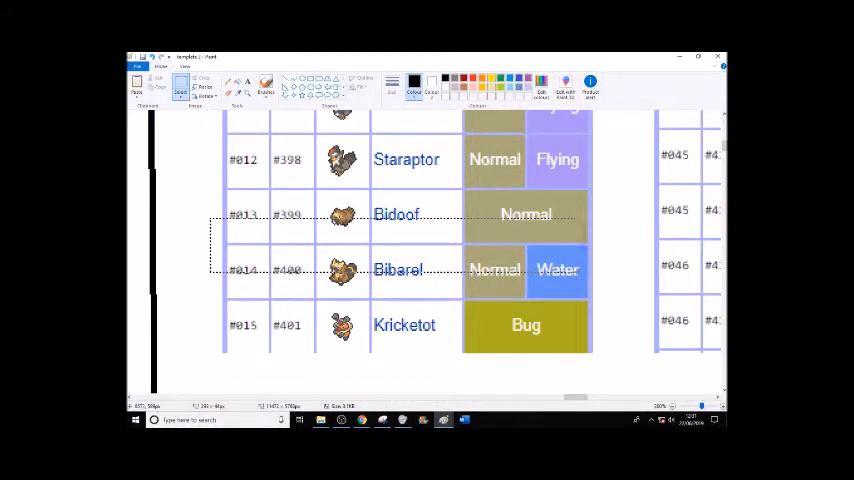
pyautogui.rightClick(557, 269)
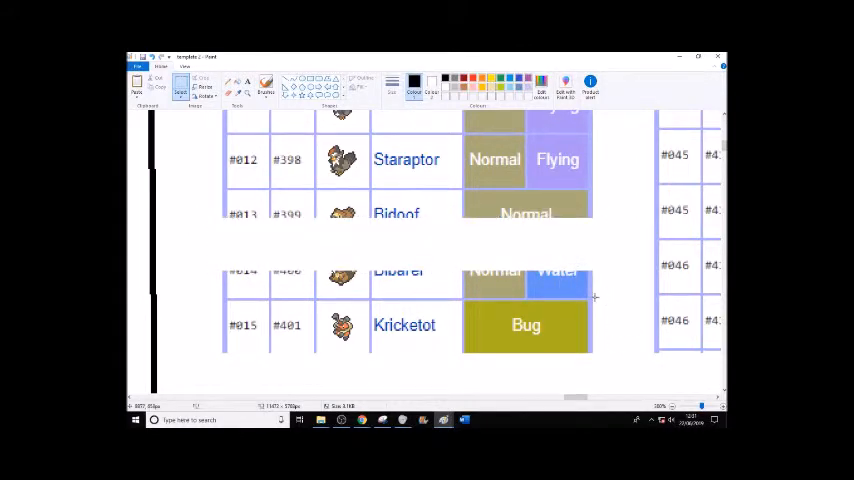
pyautogui.moveTo(212, 298); pyautogui.dragTo(592, 352)
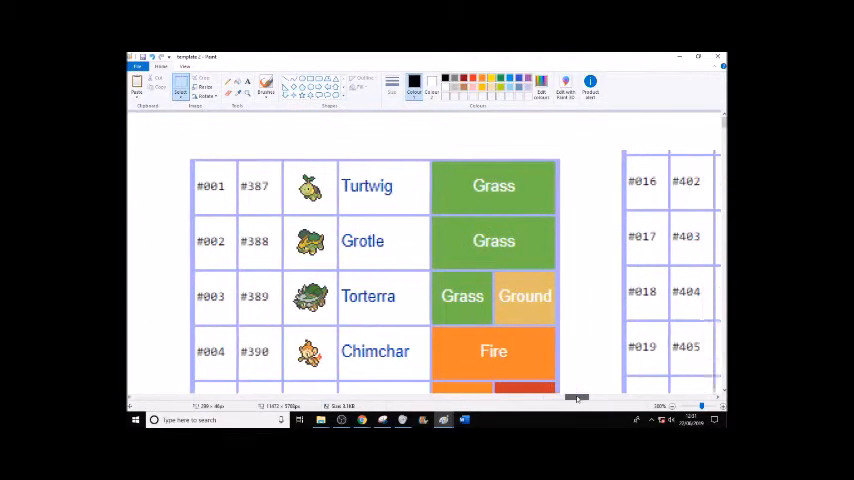
# Step: Select and delete the Kricketune and Shinx–Luxray rows in the second column
pyautogui.hscroll(3)
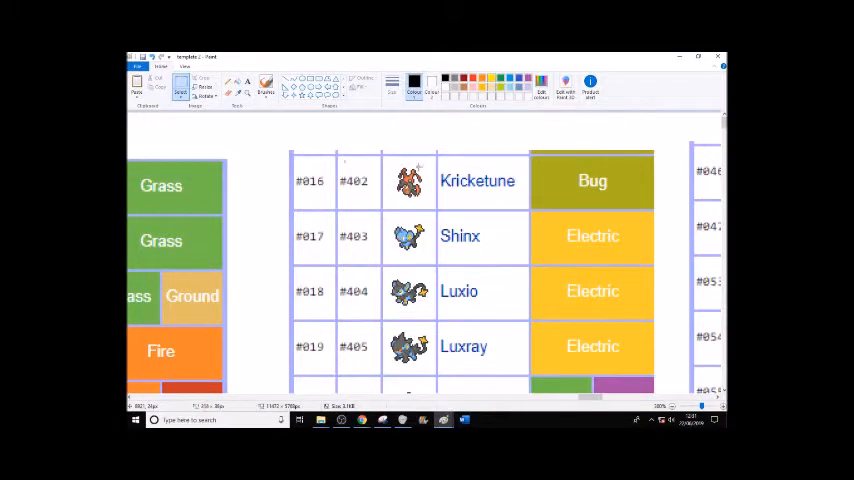
pyautogui.moveTo(290, 155); pyautogui.dragTo(670, 210)
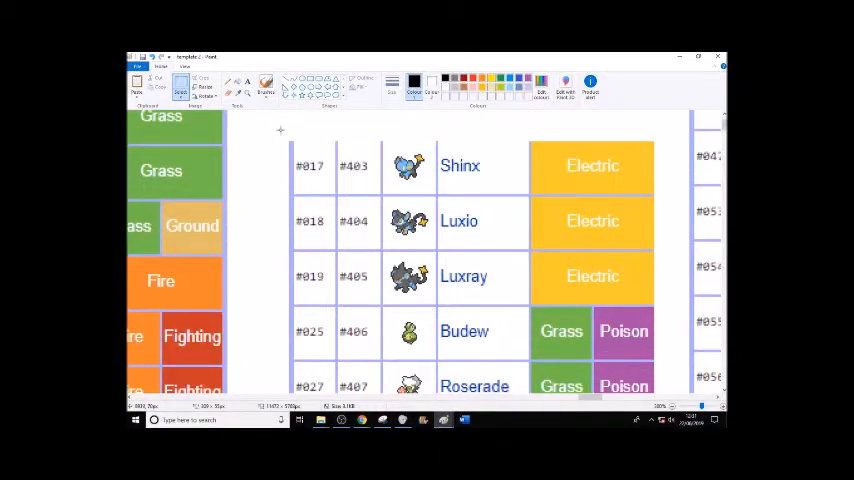
pyautogui.moveTo(283, 130); pyautogui.dragTo(668, 305)
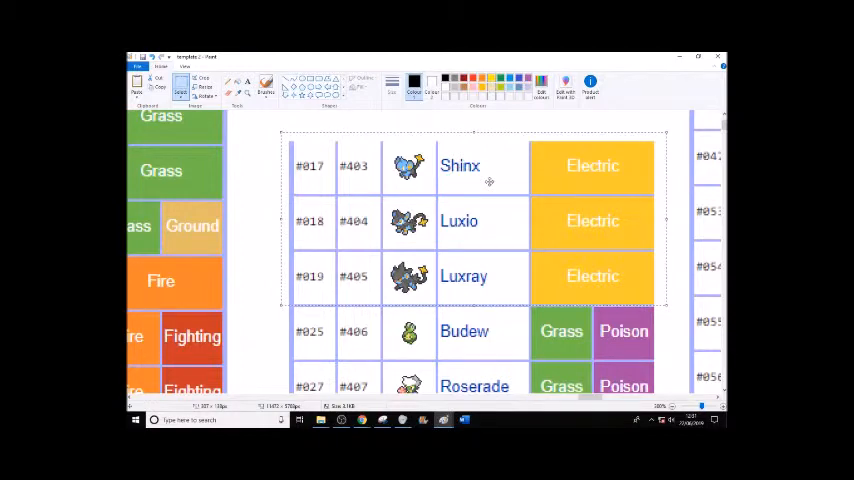
pyautogui.rightClick(445, 245)
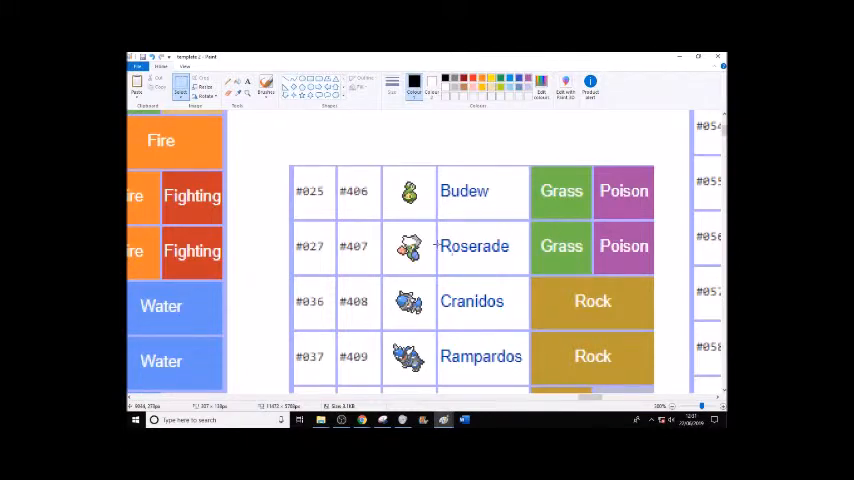
pyautogui.scroll(-3)
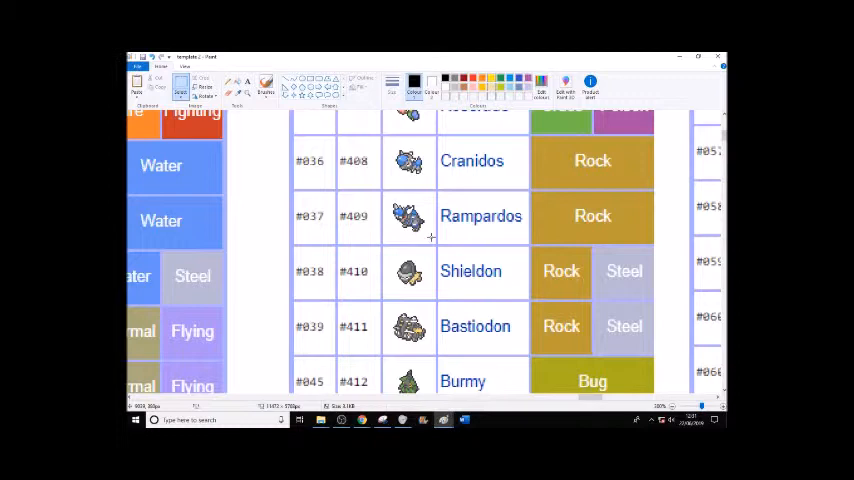
pyautogui.scroll(-3)
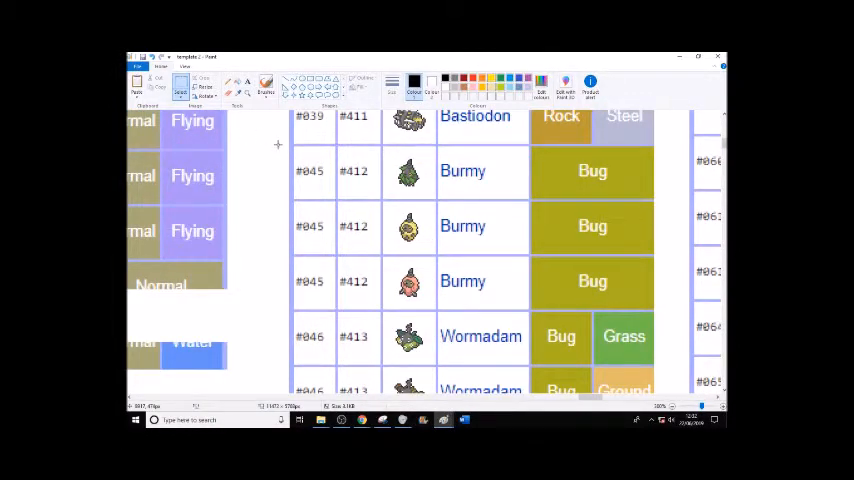
# Step: Delete the Burmy, Wormadam and Mothim rows via right-click Delete
pyautogui.moveTo(280, 145); pyautogui.dragTo(670, 375)
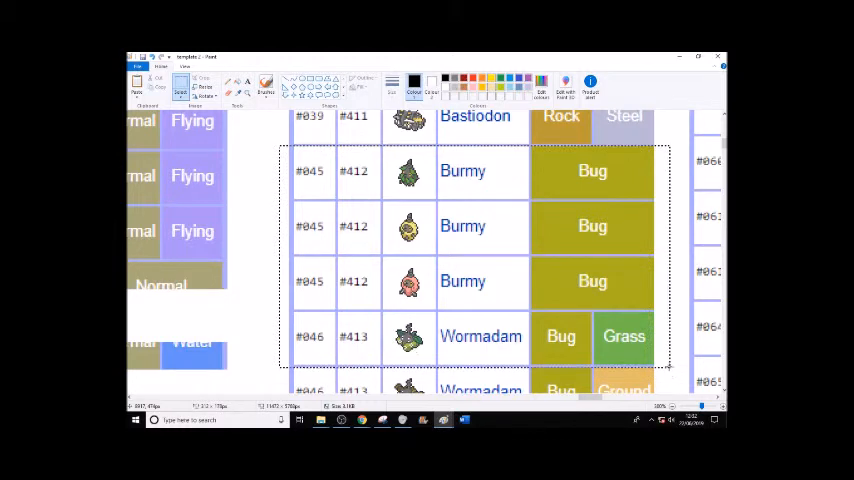
pyautogui.rightClick(619, 281)
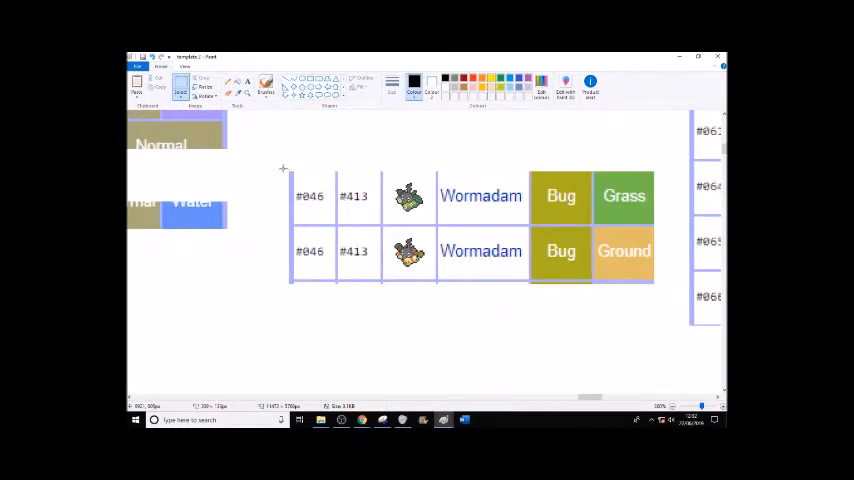
pyautogui.rightClick(624, 251)
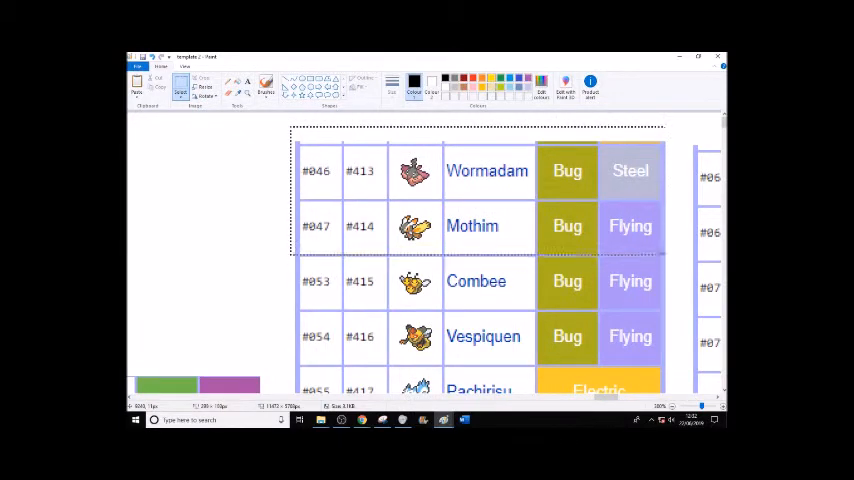
pyautogui.rightClick(630, 225)
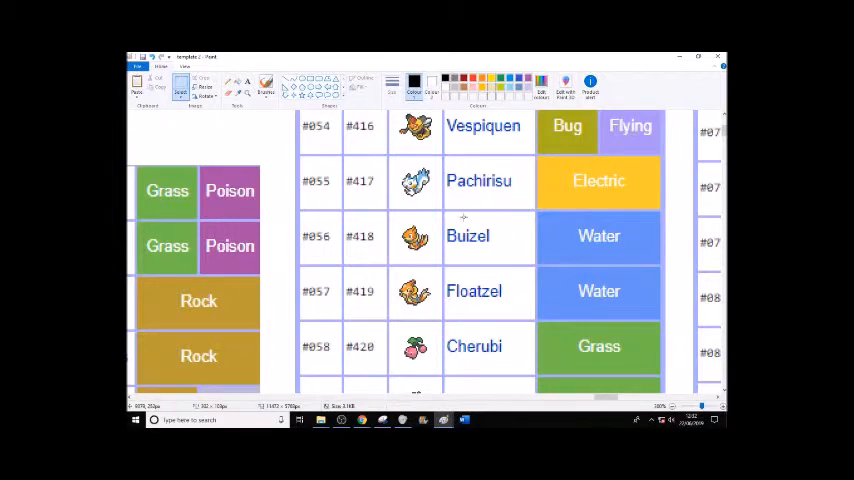
# Step: Delete the Cherubi and Cherrim rows, then the Ambipom row below
pyautogui.scroll(-3)
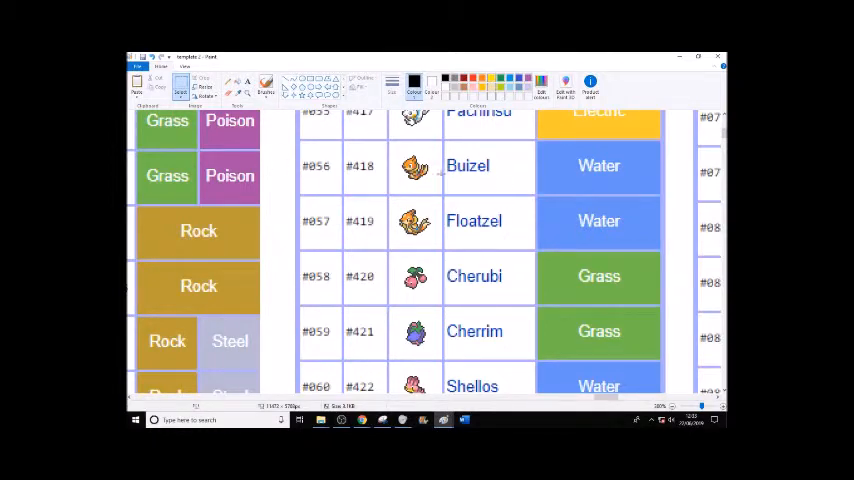
pyautogui.scroll(-3)
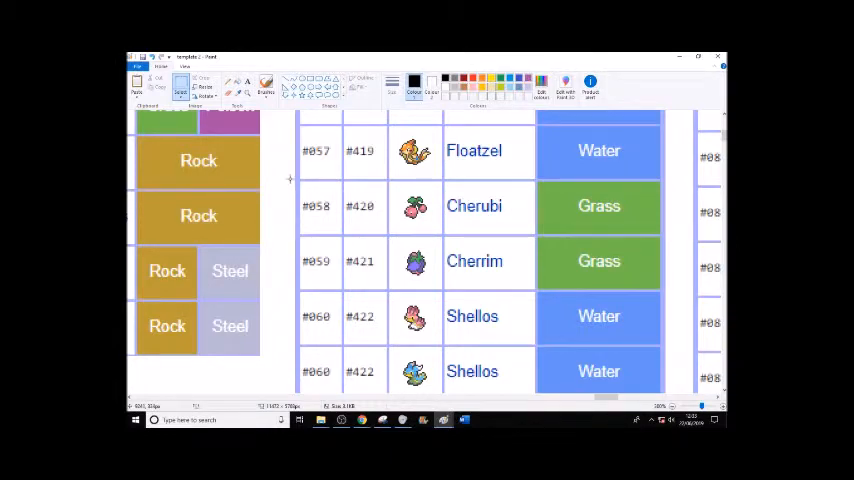
pyautogui.moveTo(290, 175); pyautogui.dragTo(675, 290)
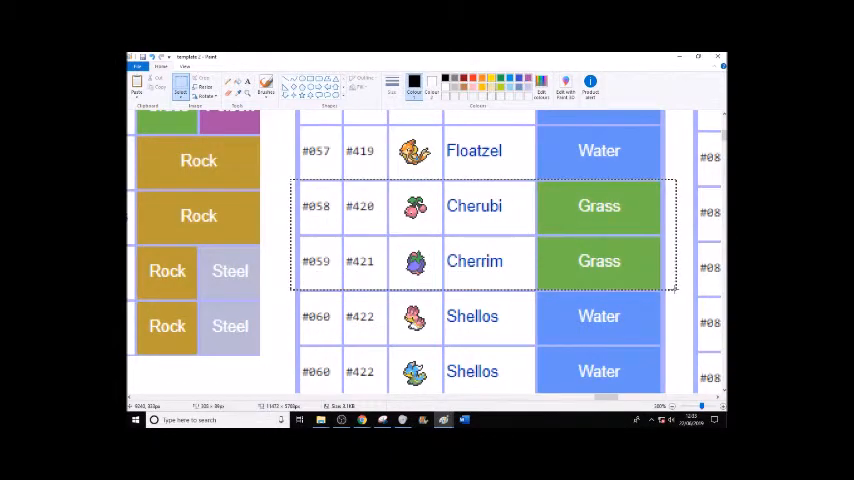
pyautogui.rightClick(599, 261)
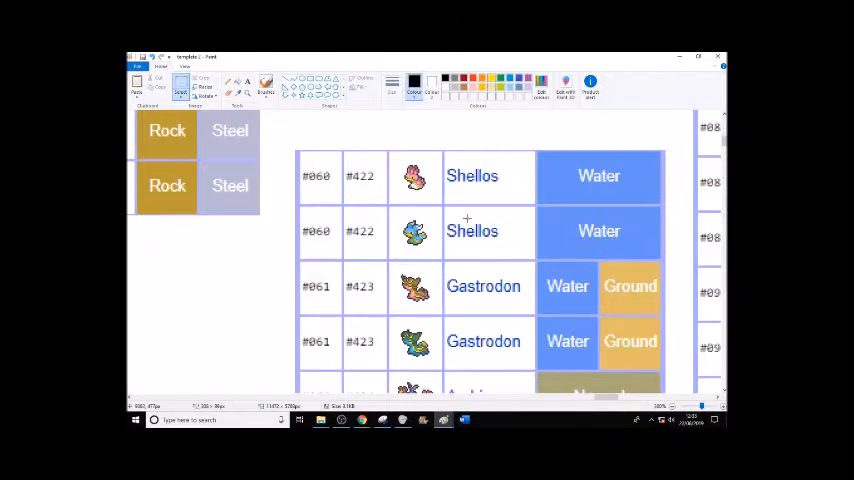
pyautogui.scroll(-3)
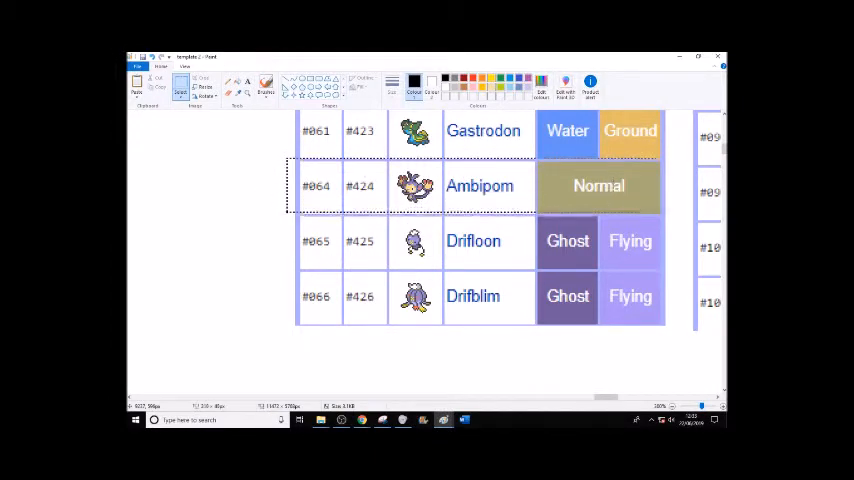
pyautogui.rightClick(660, 200)
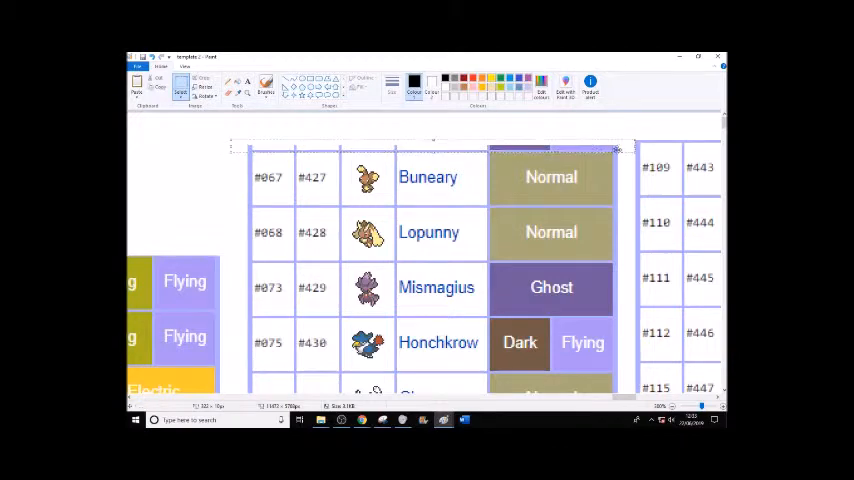
# Step: Delete the Bonsly row and the Mime Jr. row, leaving blank gaps
pyautogui.scroll(-3)
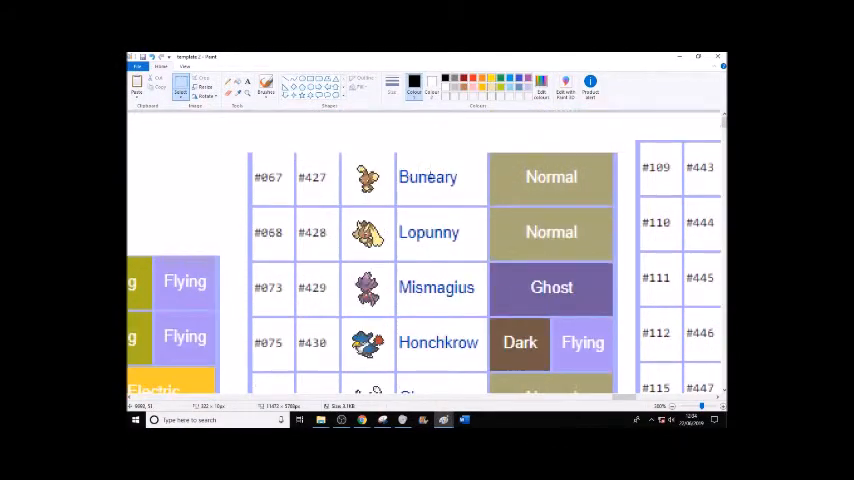
pyautogui.scroll(-3)
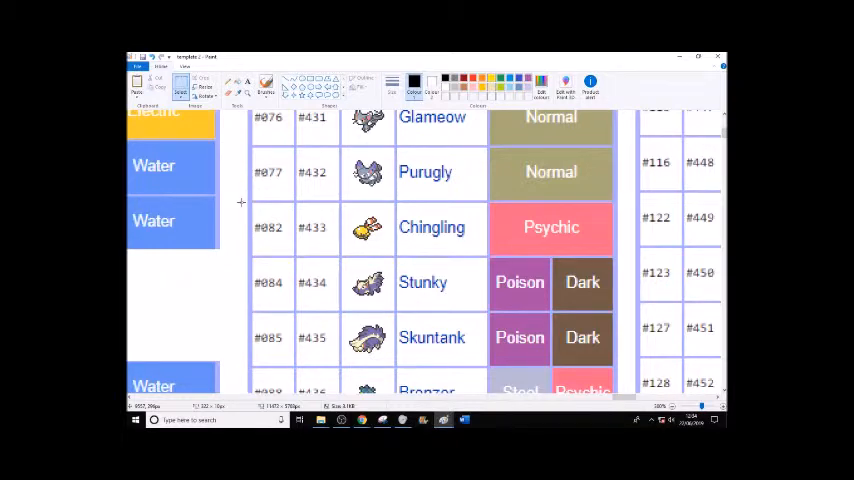
pyautogui.scroll(-3)
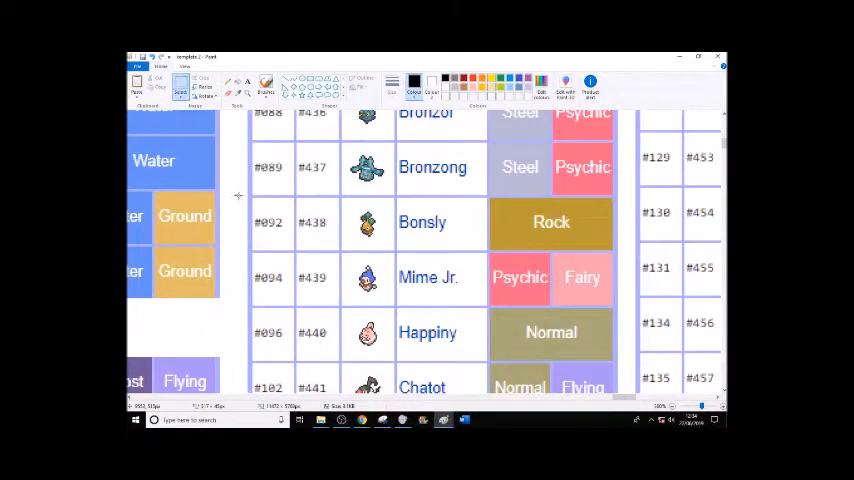
pyautogui.moveTo(245, 200); pyautogui.dragTo(600, 245)
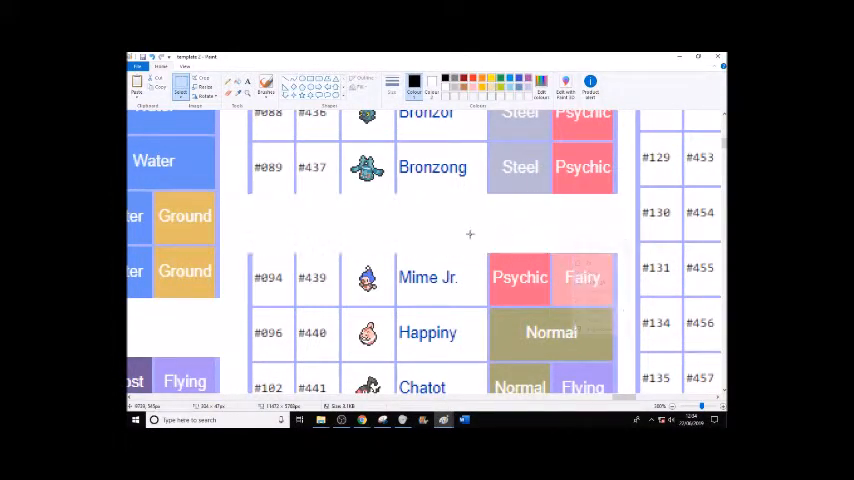
pyautogui.scroll(-3)
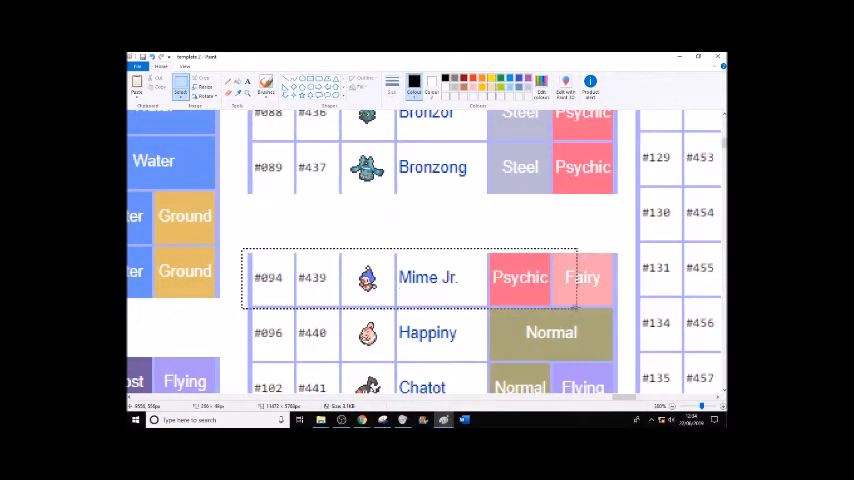
pyautogui.rightClick(583, 278)
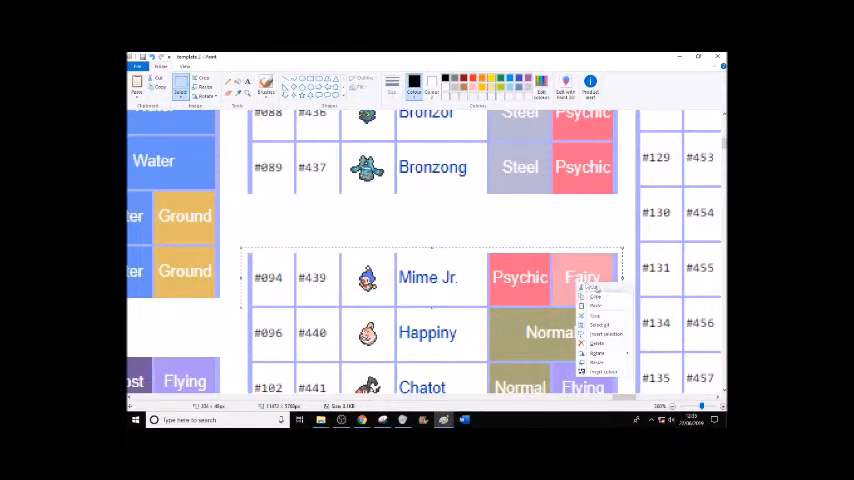
pyautogui.scroll(-3)
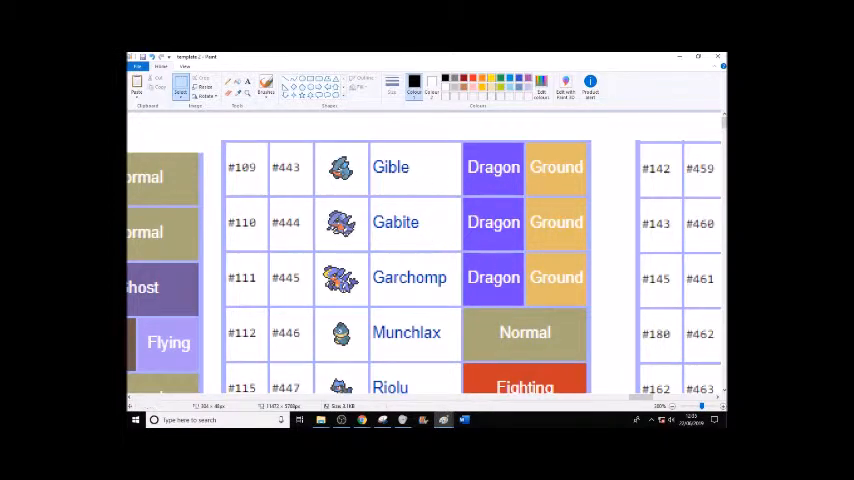
# Step: Delete the Carnivine row, then the Finneon and Lumineon rows
pyautogui.scroll(-3)
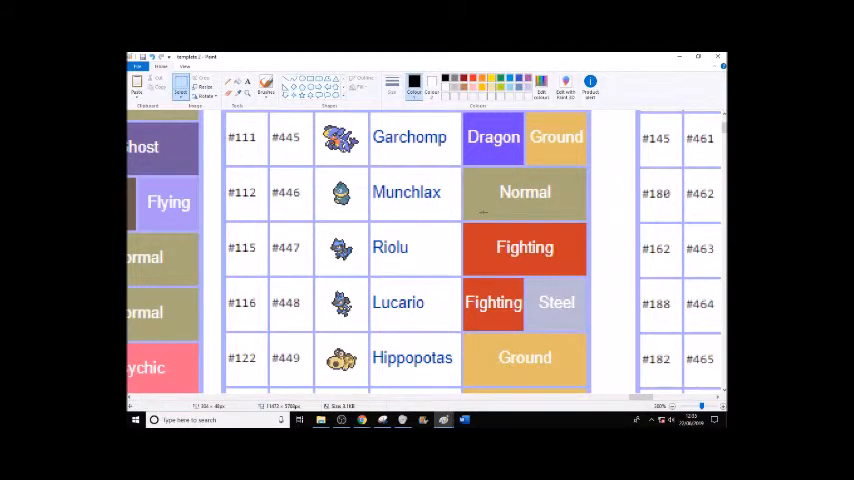
pyautogui.scroll(-3)
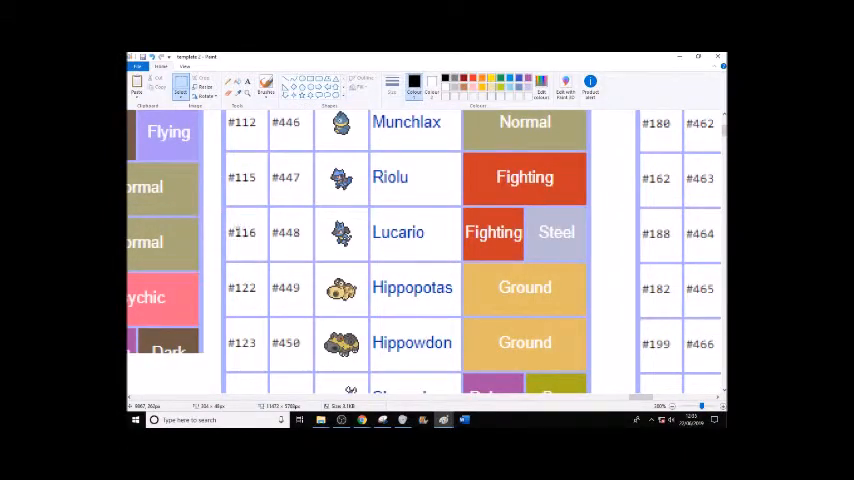
pyautogui.scroll(-3)
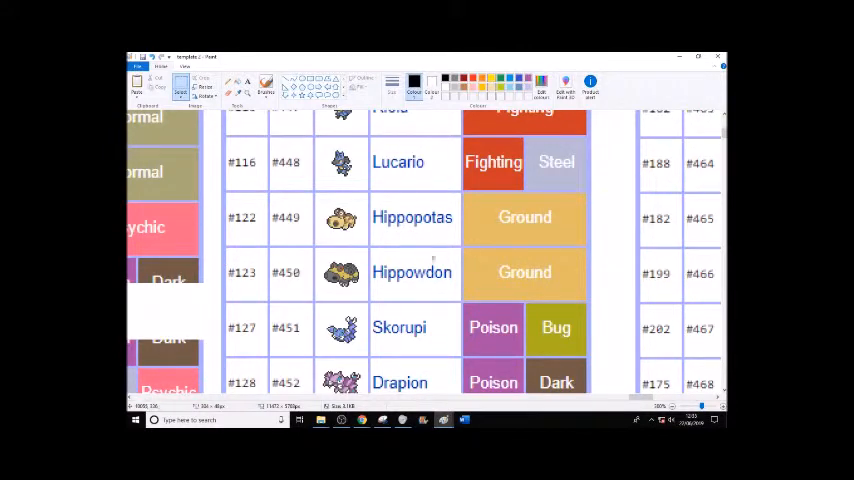
pyautogui.scroll(-3)
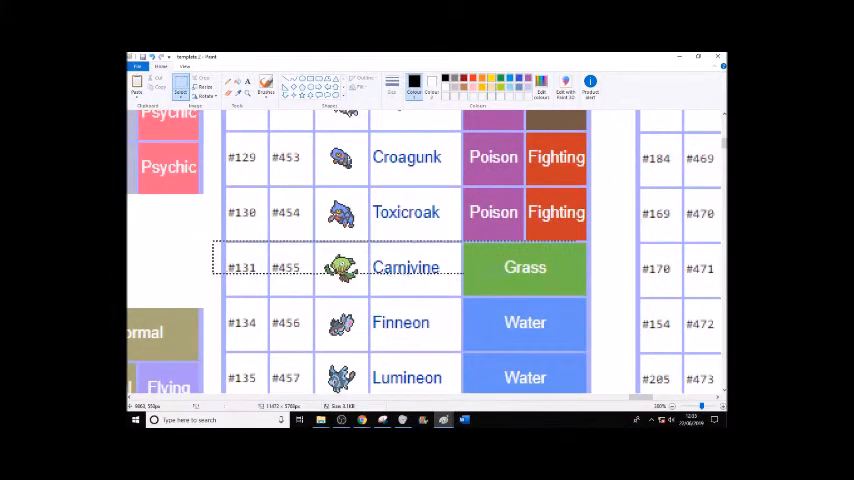
pyautogui.rightClick(558, 285)
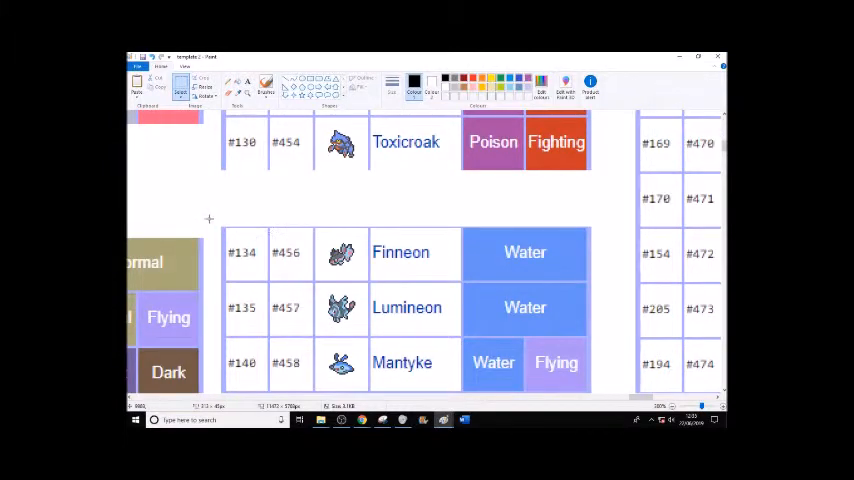
pyautogui.moveTo(220, 224); pyautogui.dragTo(600, 320)
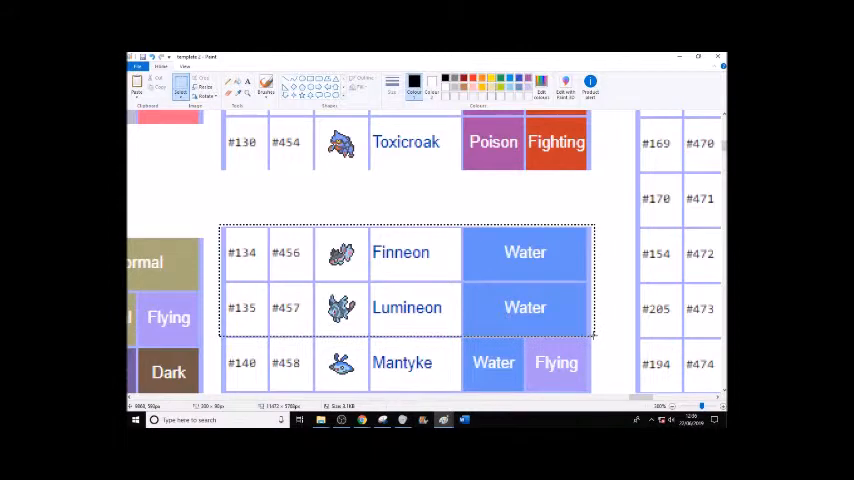
pyautogui.rightClick(525, 330)
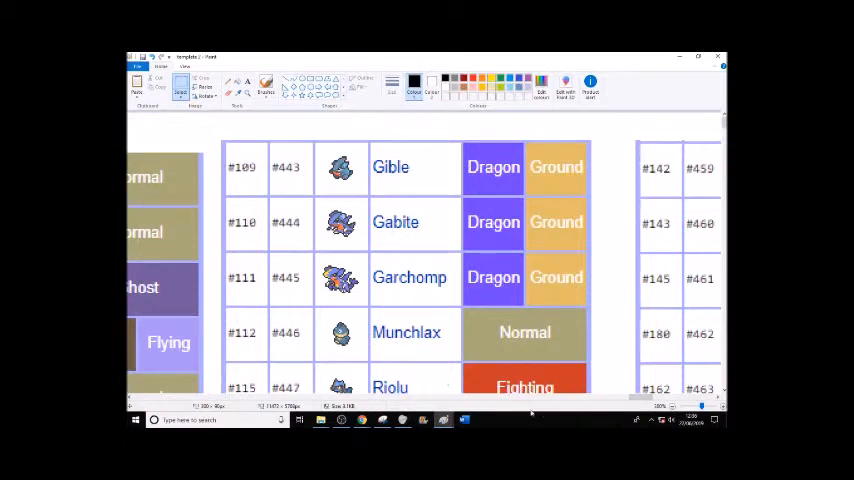
# Step: Erase the Lickilicky row between Magnezone and Rhyperior
pyautogui.hscroll(3)
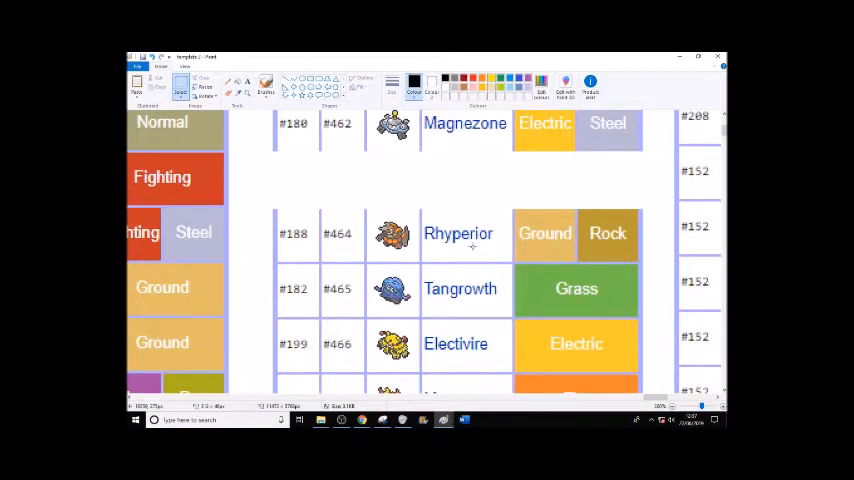
pyautogui.moveTo(510, 247)
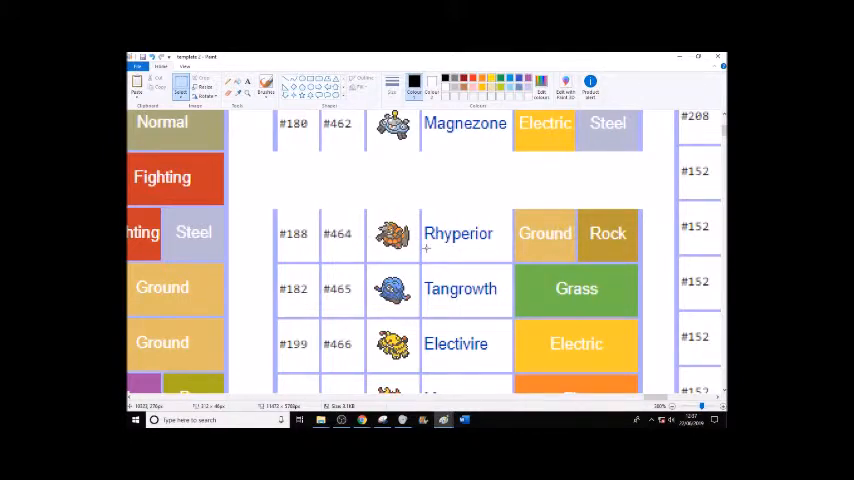
# Step: Delete the selected Magmortar row below Electivire and scroll down to the Gallade column
pyautogui.scroll(-3)
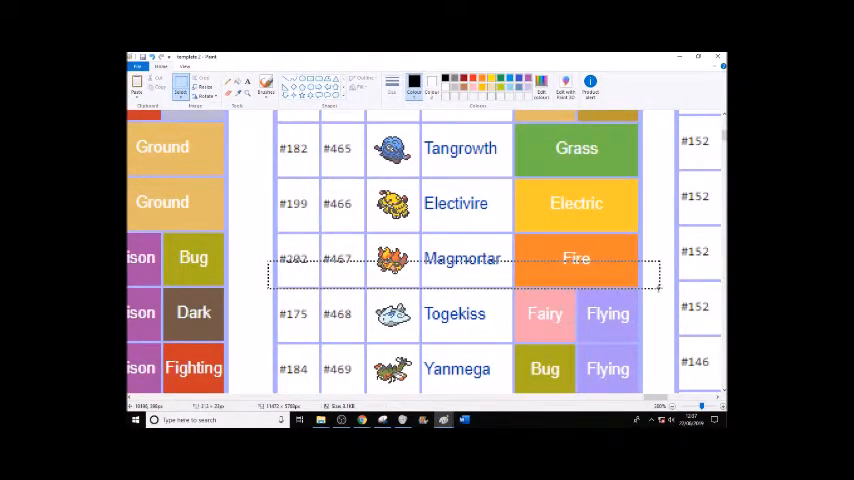
pyautogui.rightClick(630, 287)
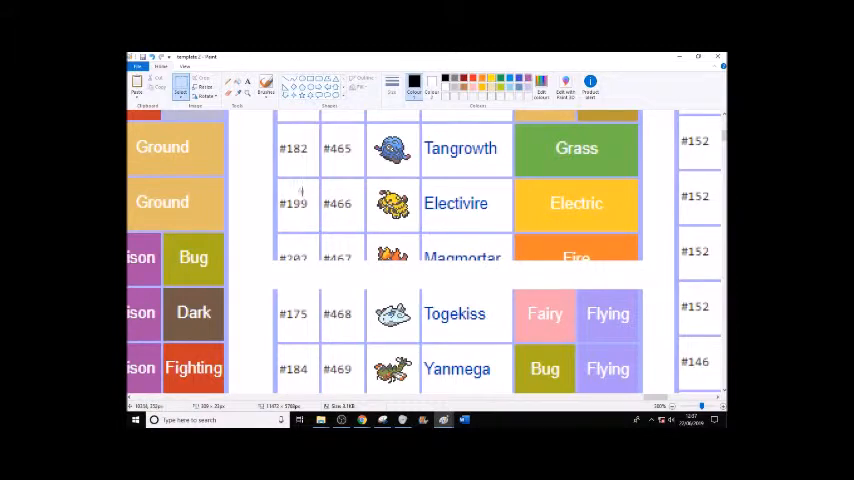
pyautogui.scroll(-3)
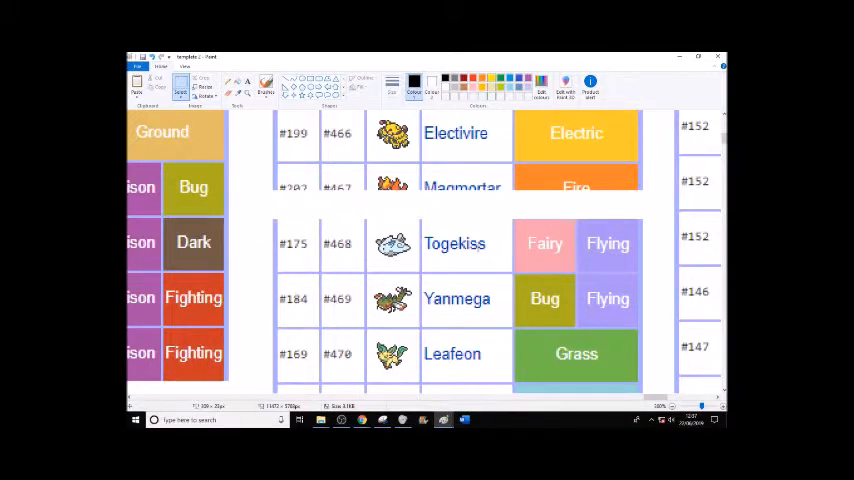
pyautogui.scroll(-3)
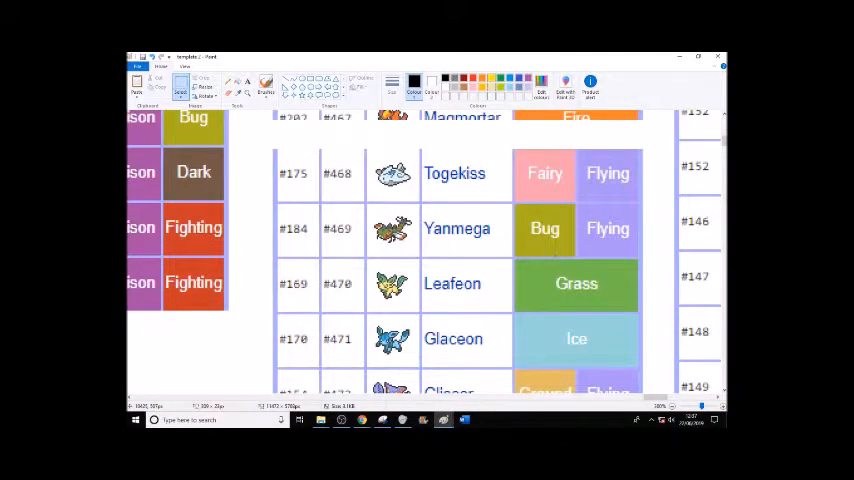
pyautogui.moveTo(485, 250)
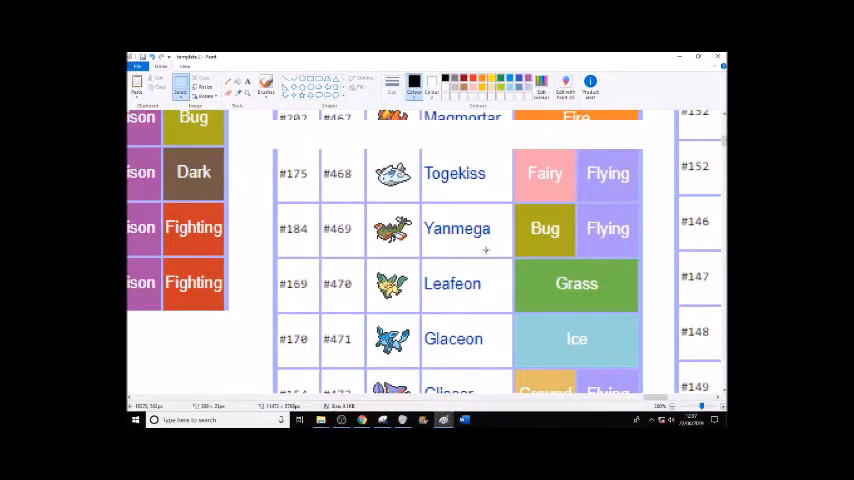
pyautogui.scroll(-3)
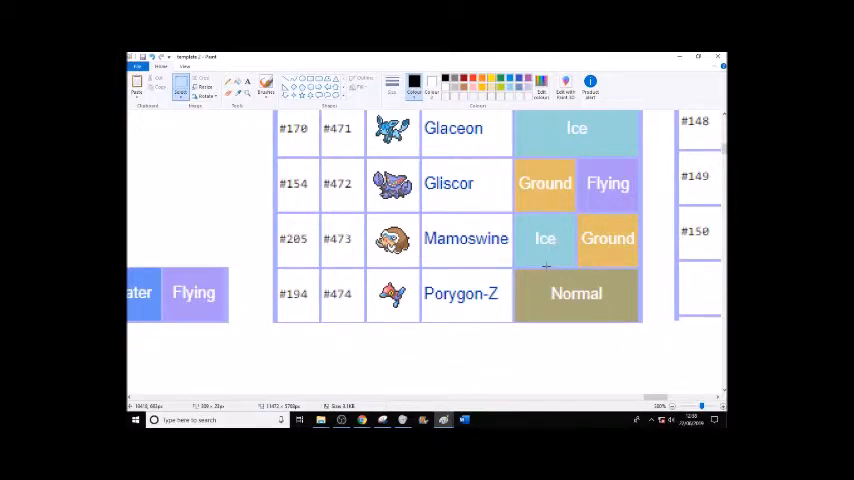
pyautogui.scroll(-3)
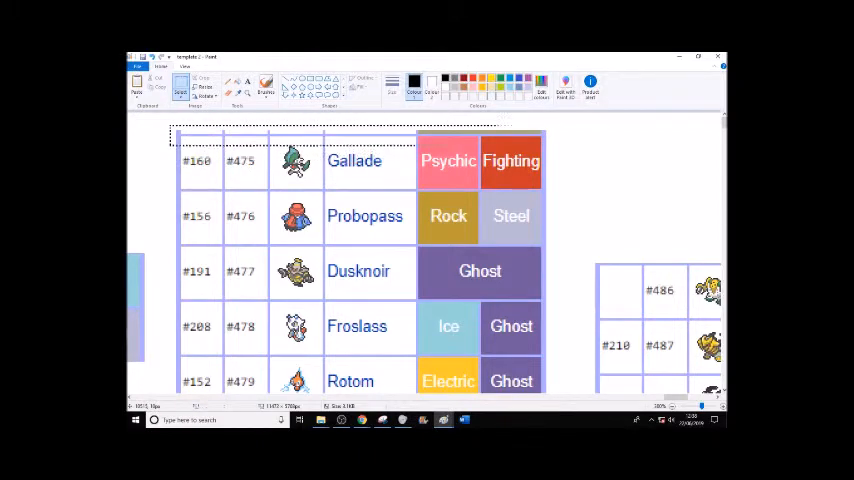
# Step: Delete the selected strip above Gallade
pyautogui.rightClick(505, 160)
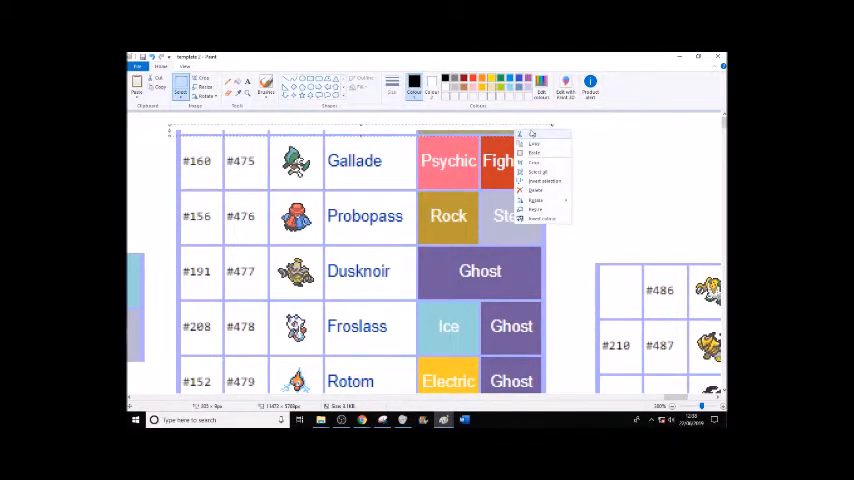
pyautogui.click(614, 170)
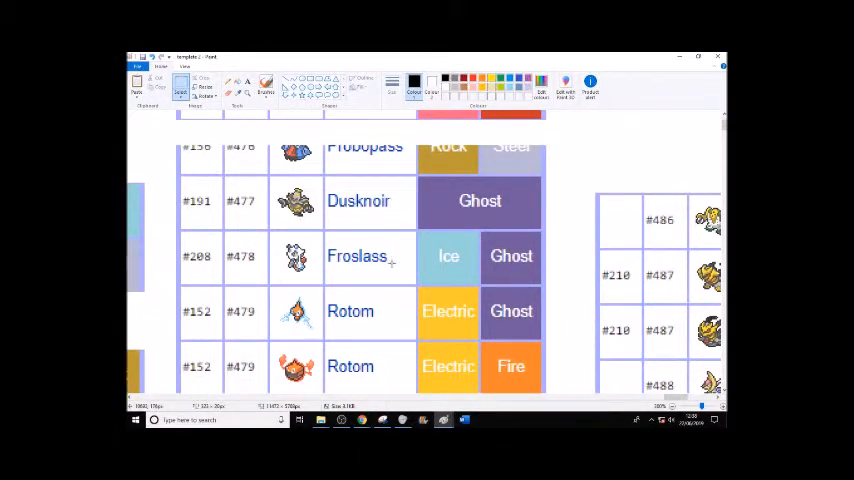
pyautogui.scroll(-3)
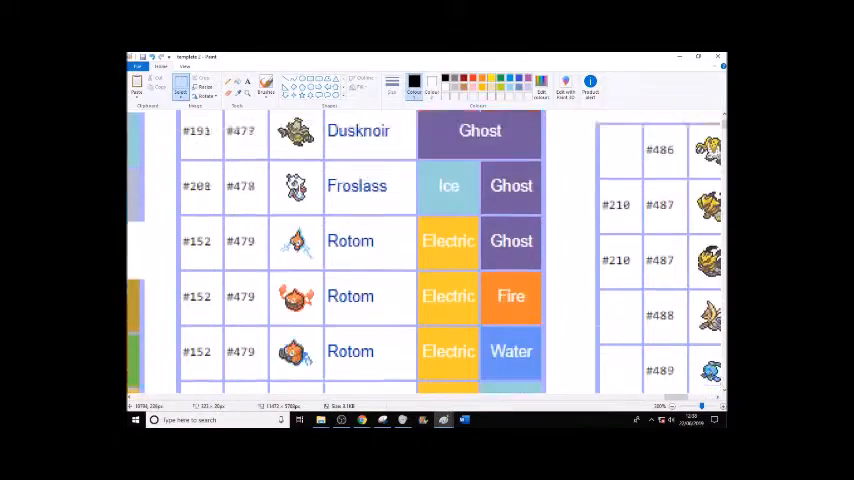
pyautogui.scroll(-3)
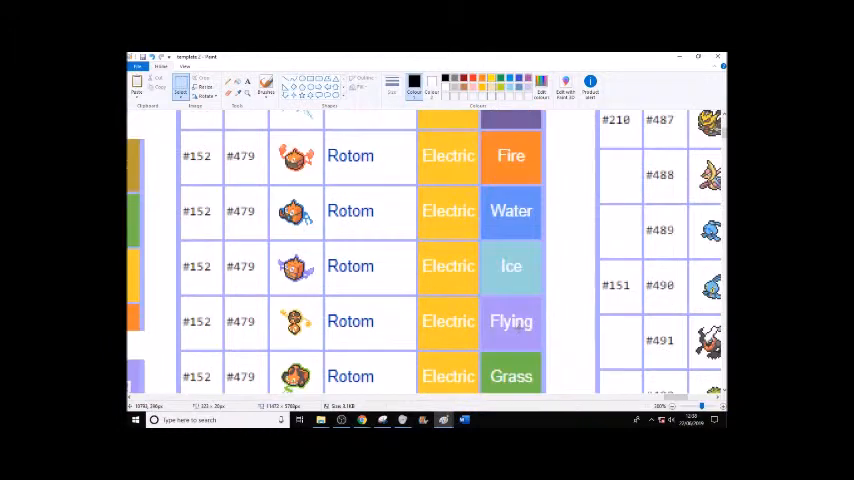
pyautogui.scroll(-3)
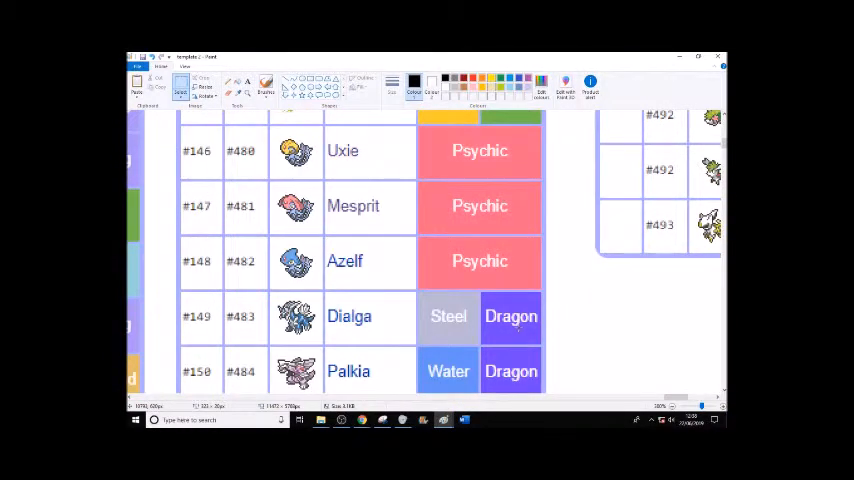
pyautogui.scroll(-3)
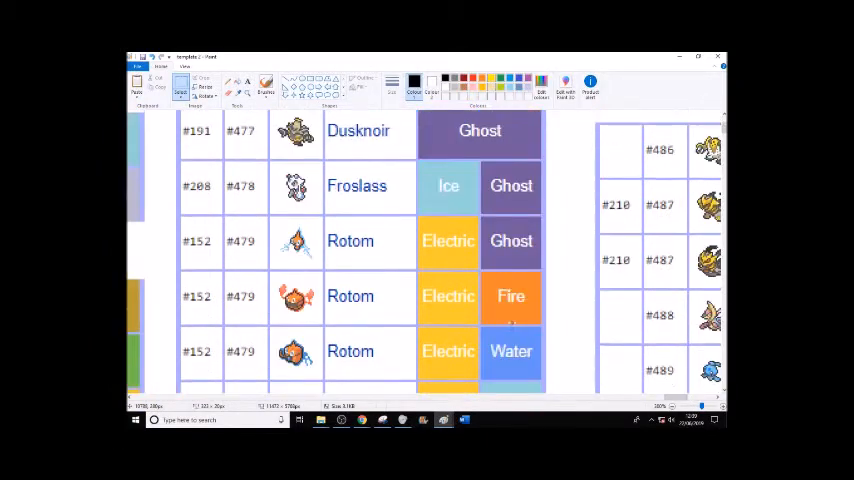
# Step: Scroll down to the Uxie and Mesprit rows and blank them out
pyautogui.scroll(-3)
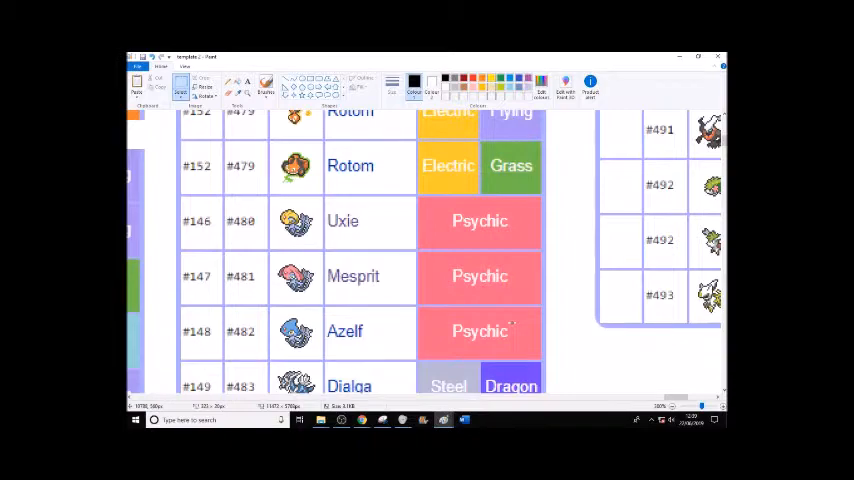
pyautogui.scroll(-3)
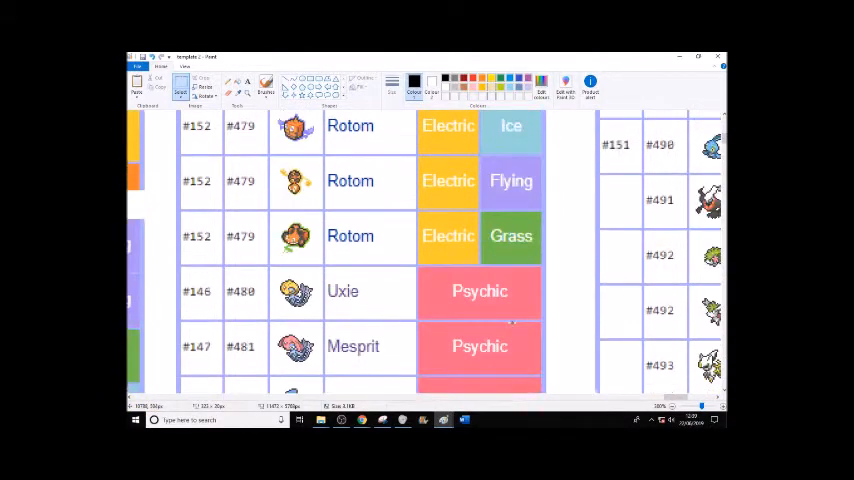
pyautogui.scroll(-3)
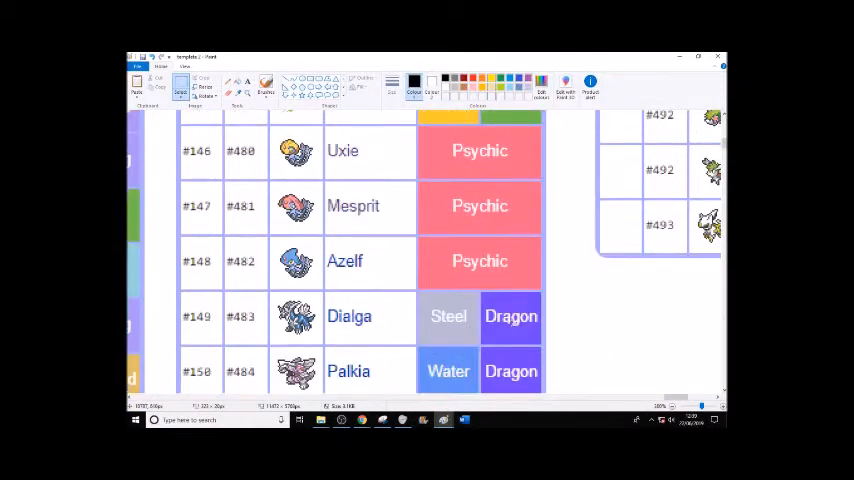
pyautogui.scroll(-3)
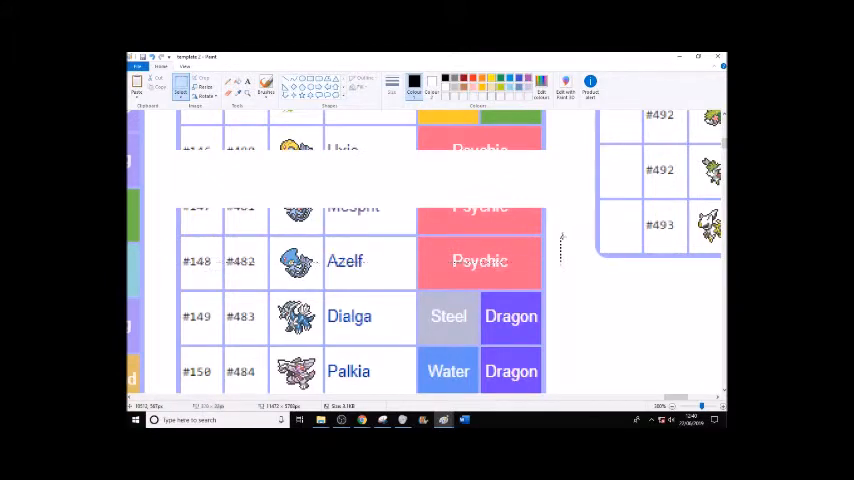
# Step: Delete the Azelf row, leaving Dialga and Palkia intact
pyautogui.rightClick(505, 260)
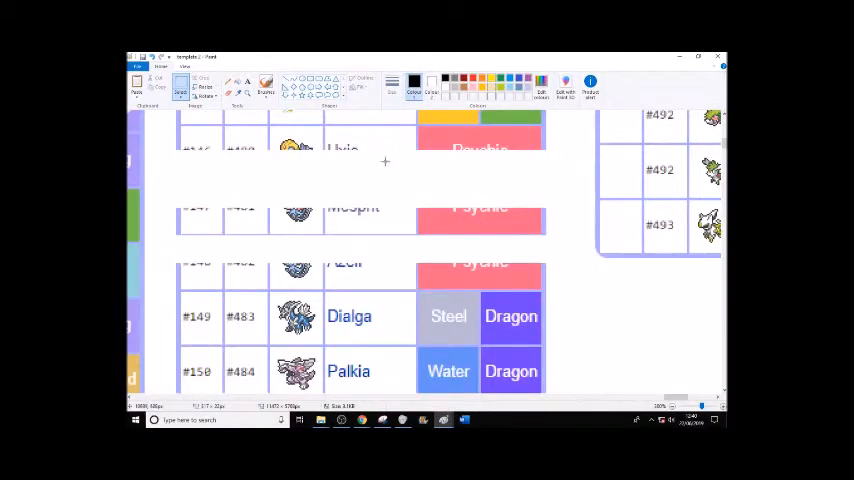
pyautogui.moveTo(361, 164)
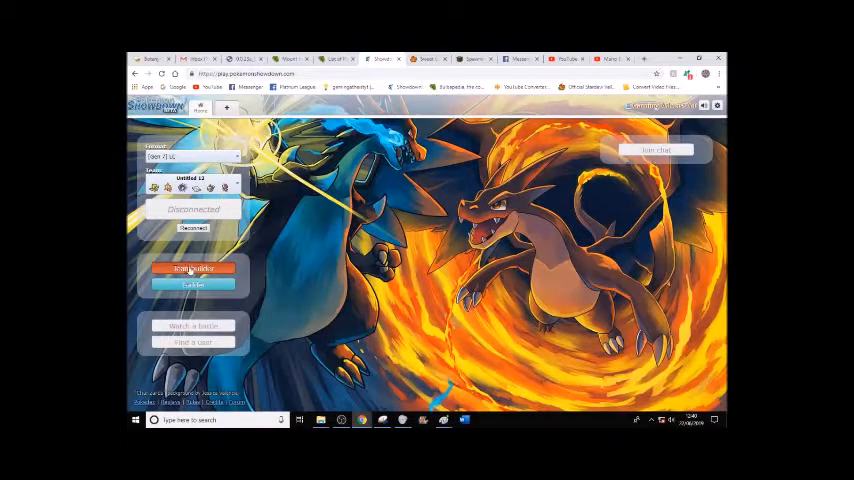
# Step: Search 'az' in the Showdown teambuilder Pokémon box to list the Azurill family
pyautogui.click(193, 268)
pyautogui.write('az')
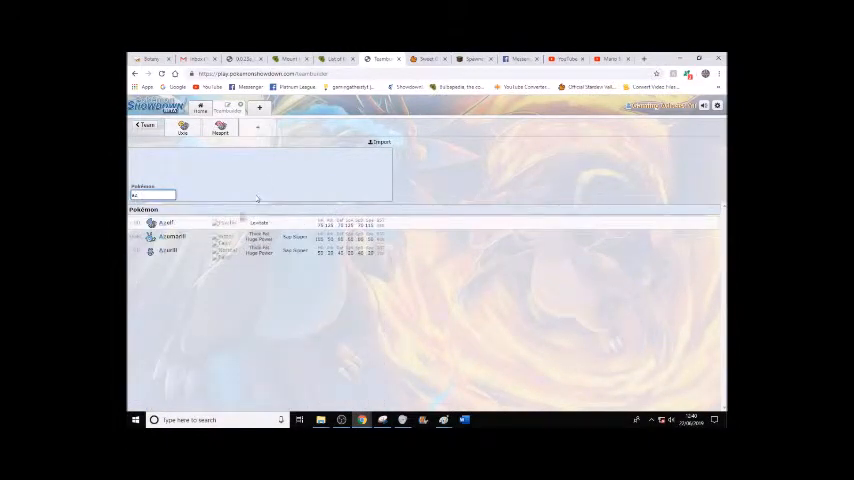
pyautogui.click(166, 222)
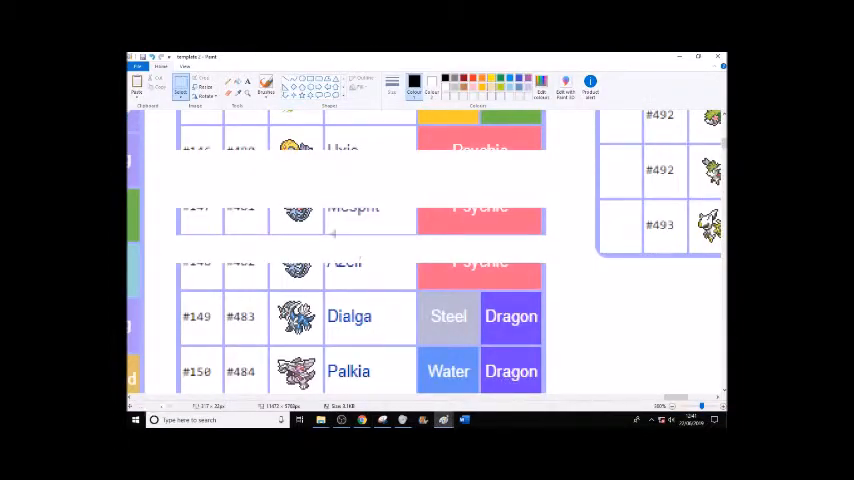
pyautogui.scroll(-3)
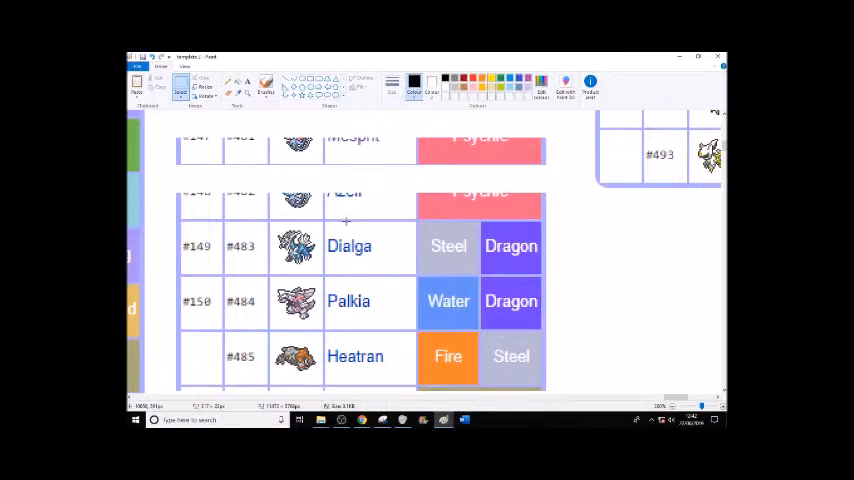
pyautogui.moveTo(318, 221)
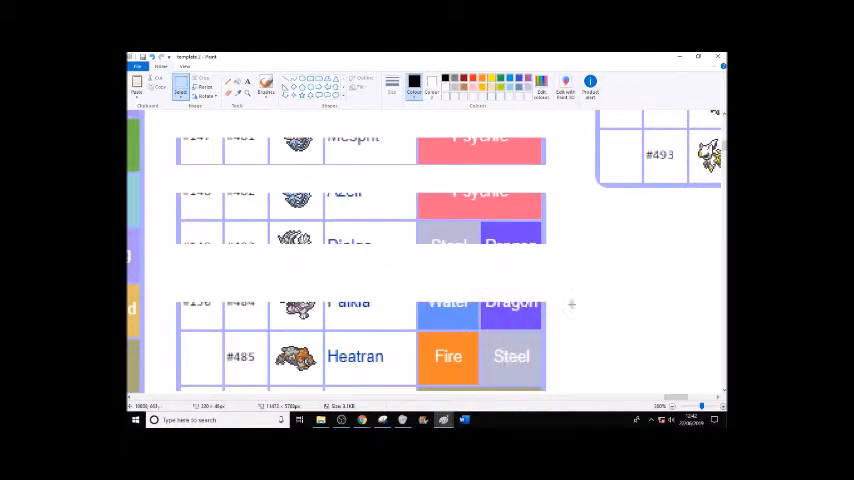
pyautogui.moveTo(598, 293)
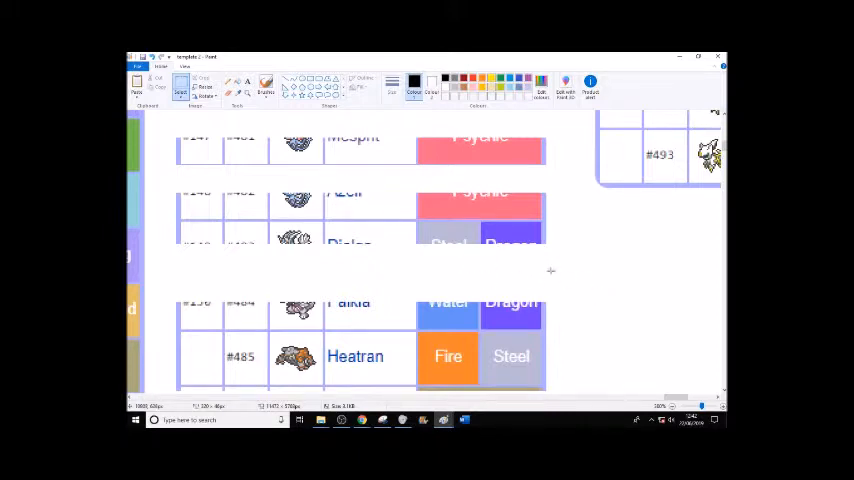
pyautogui.moveTo(558, 277)
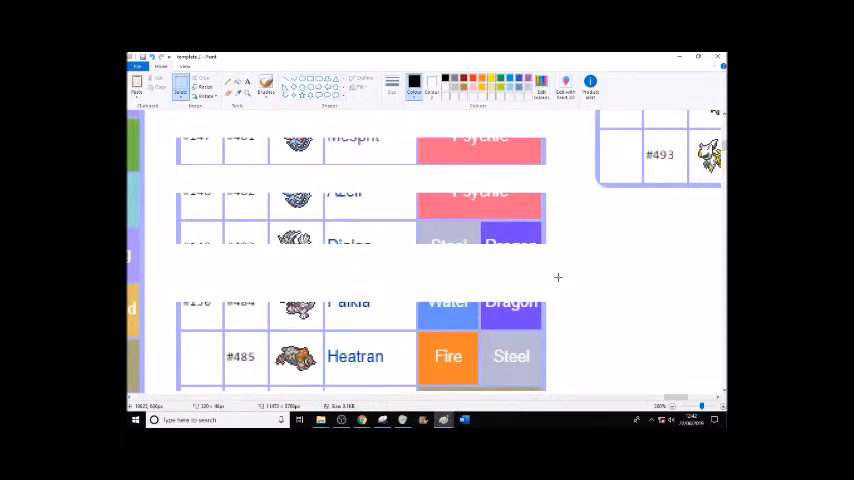
pyautogui.scroll(-3)
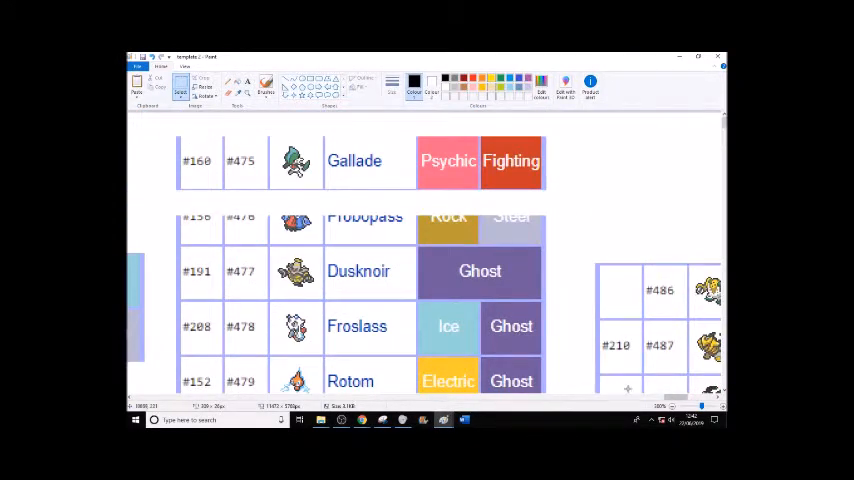
pyautogui.hscroll(3)
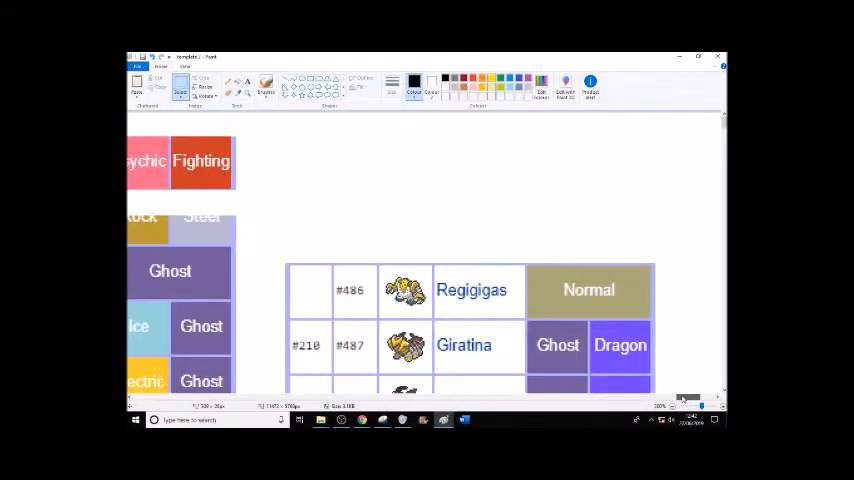
pyautogui.scroll(-3)
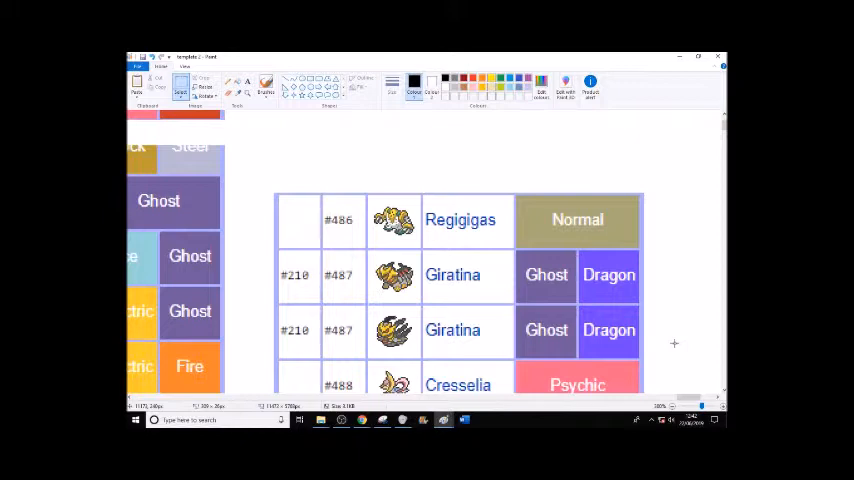
pyautogui.moveTo(674, 333)
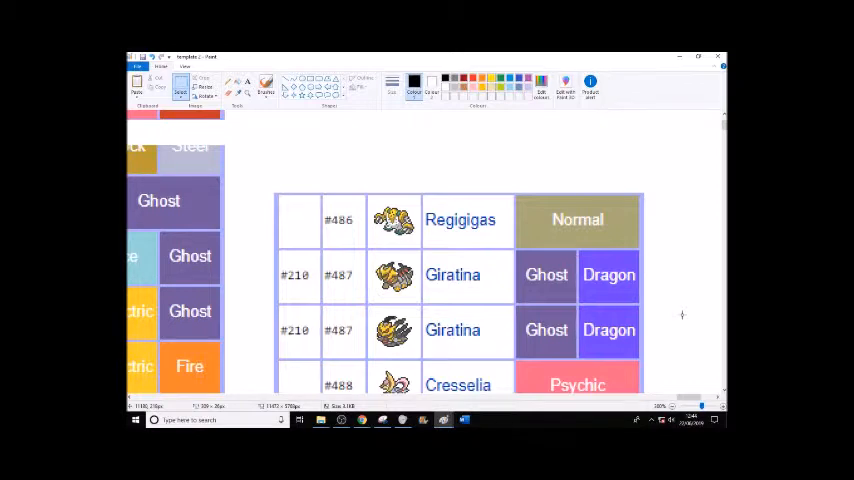
pyautogui.moveTo(655, 339)
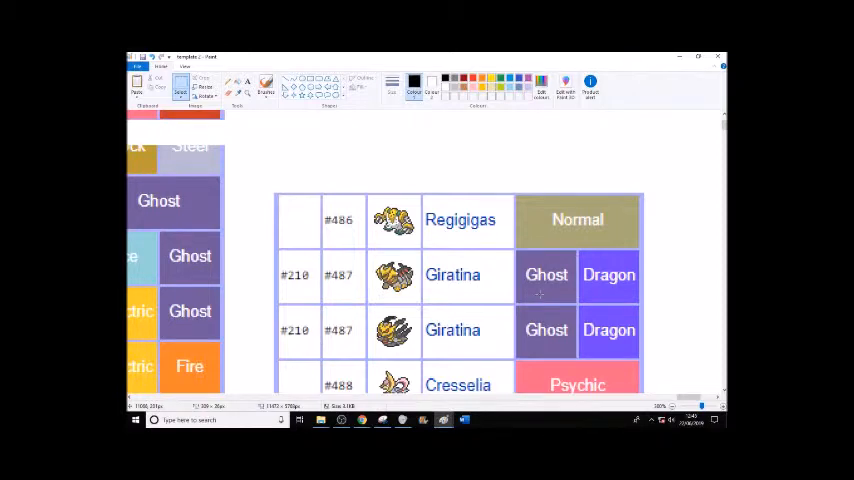
pyautogui.scroll(-3)
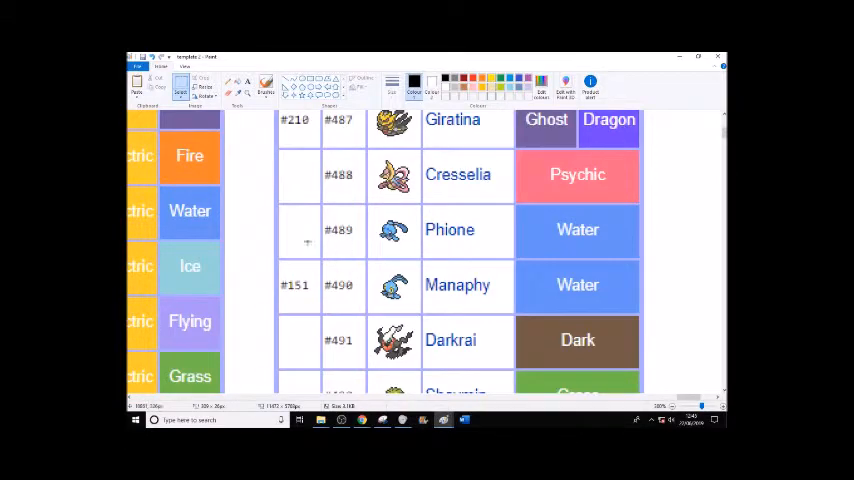
pyautogui.moveTo(427, 267)
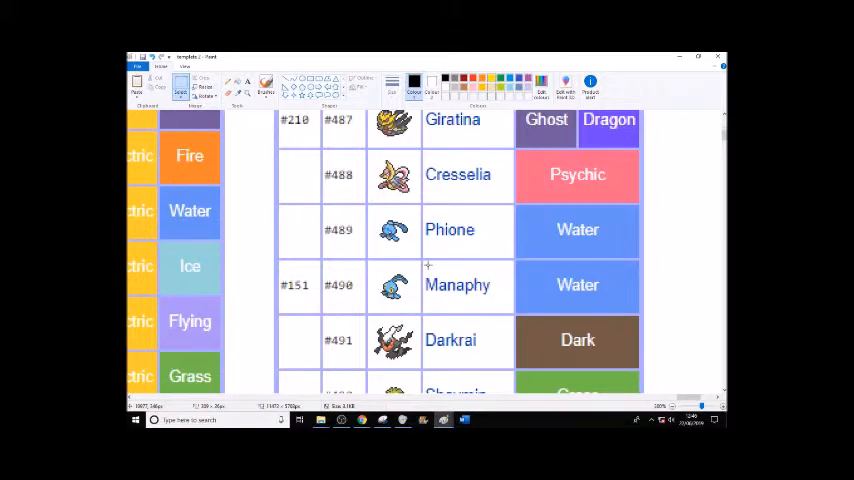
pyautogui.scroll(-3)
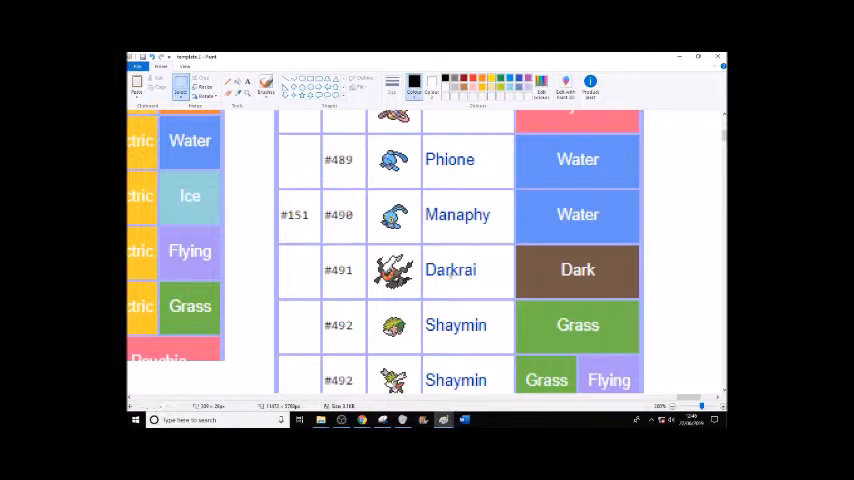
# Step: Scroll the chart down through the Phione, Manaphy and Darkrai table to its end
pyautogui.scroll(-3)
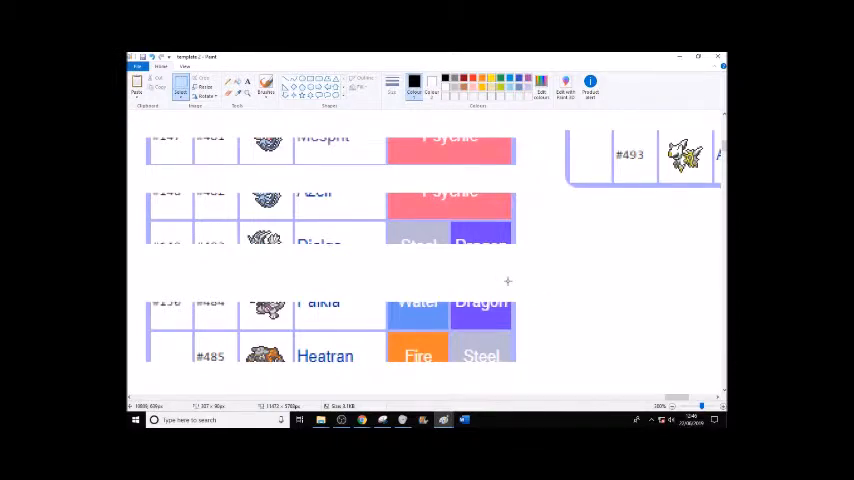
pyautogui.moveTo(568, 296)
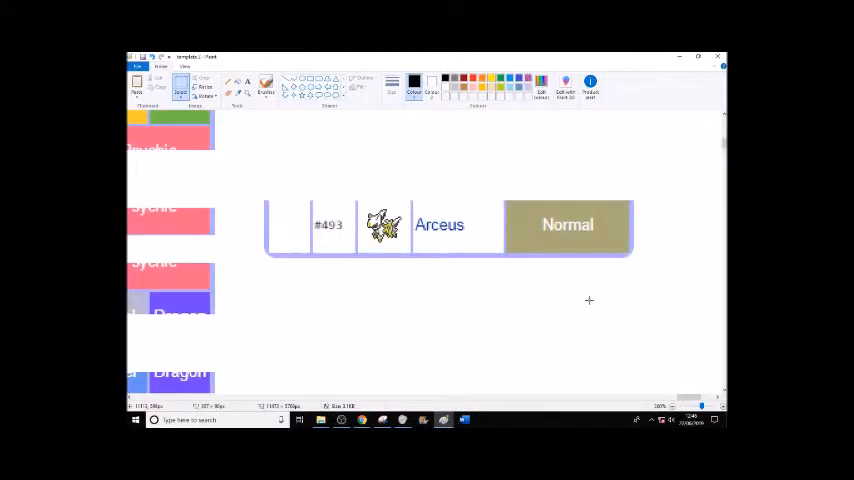
pyautogui.moveTo(588, 283)
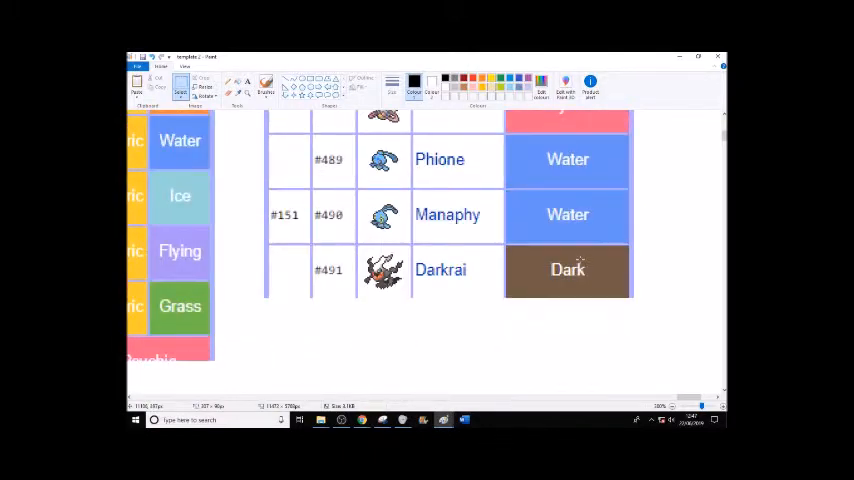
pyautogui.scroll(-3)
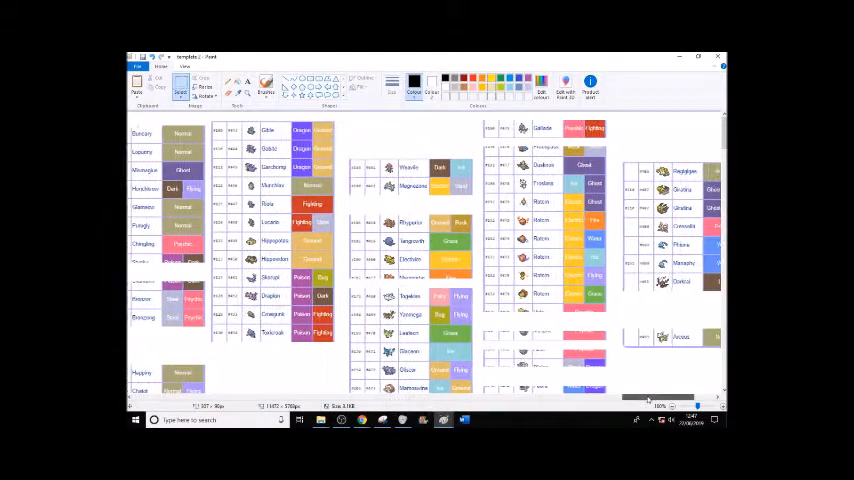
pyautogui.hscroll(3)
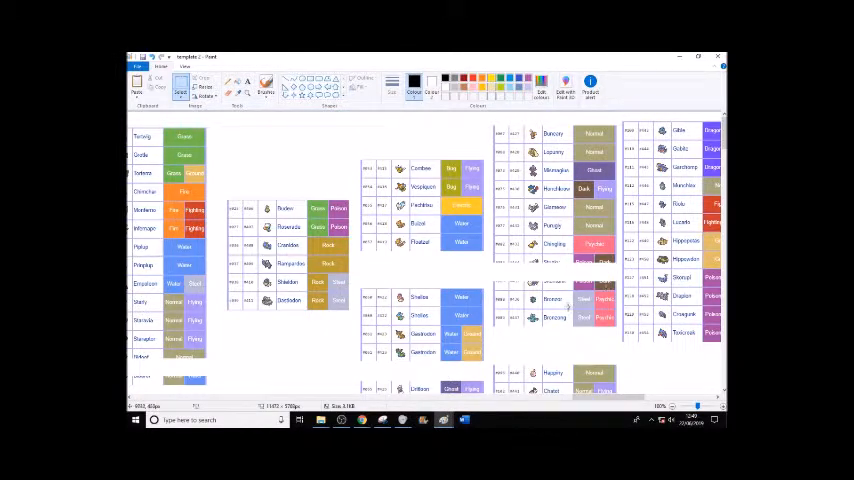
pyautogui.scroll(-3)
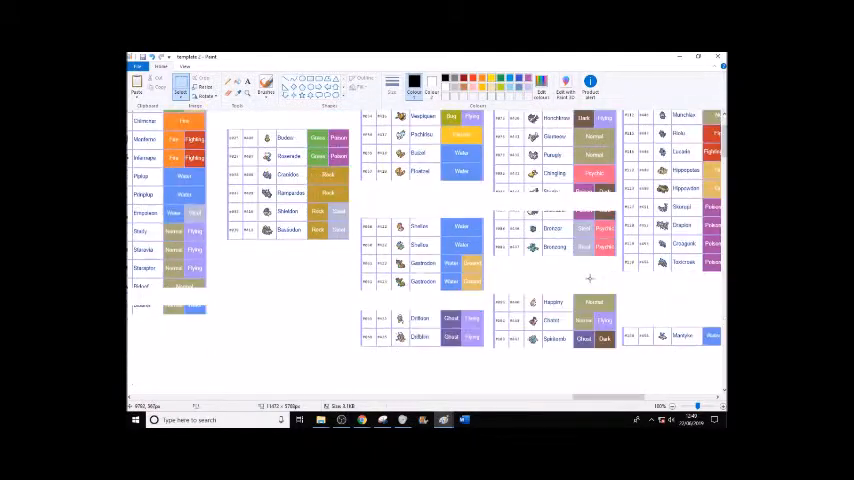